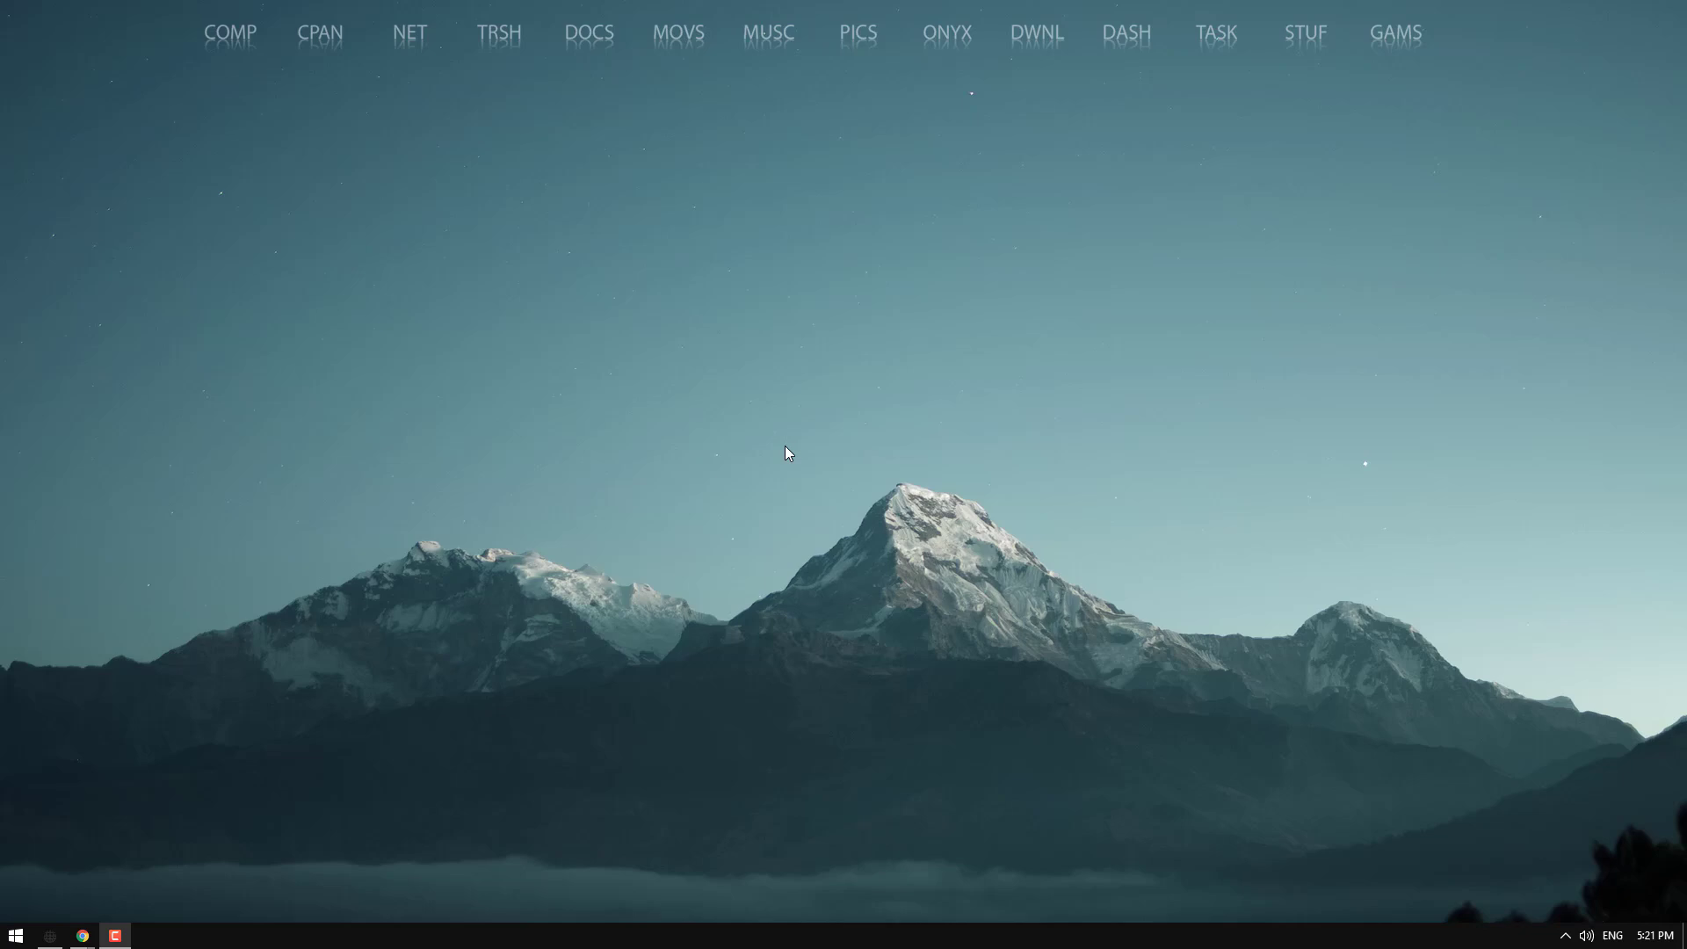
pyautogui.moveTo(538, 690)
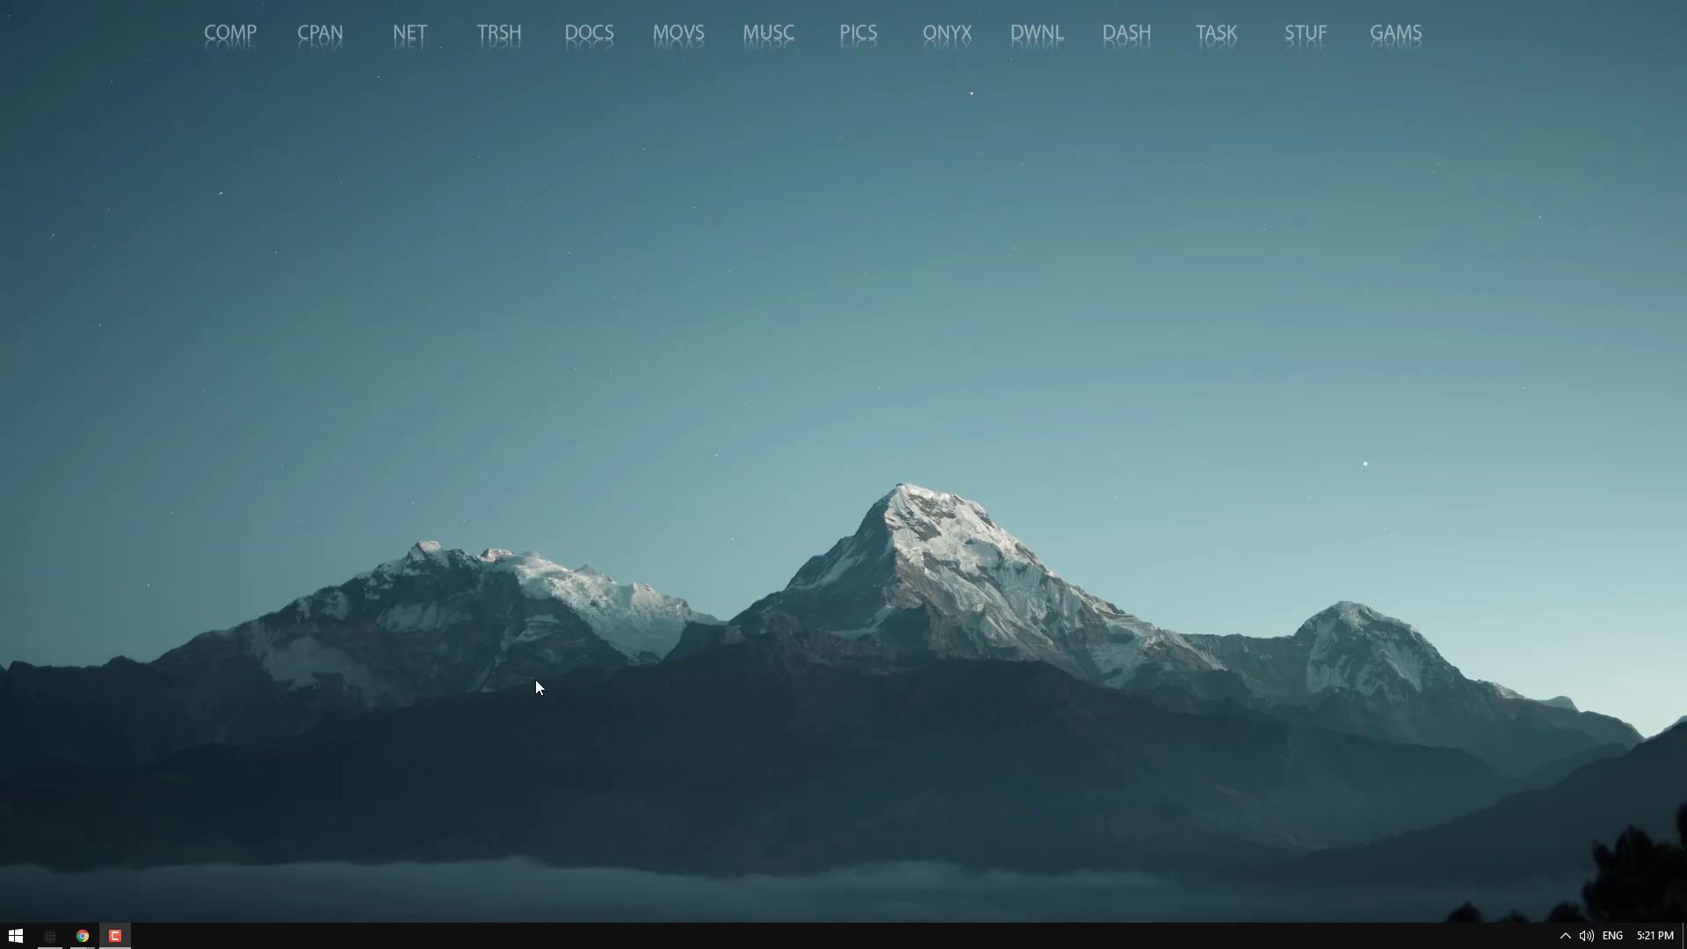
pyautogui.moveTo(497, 668)
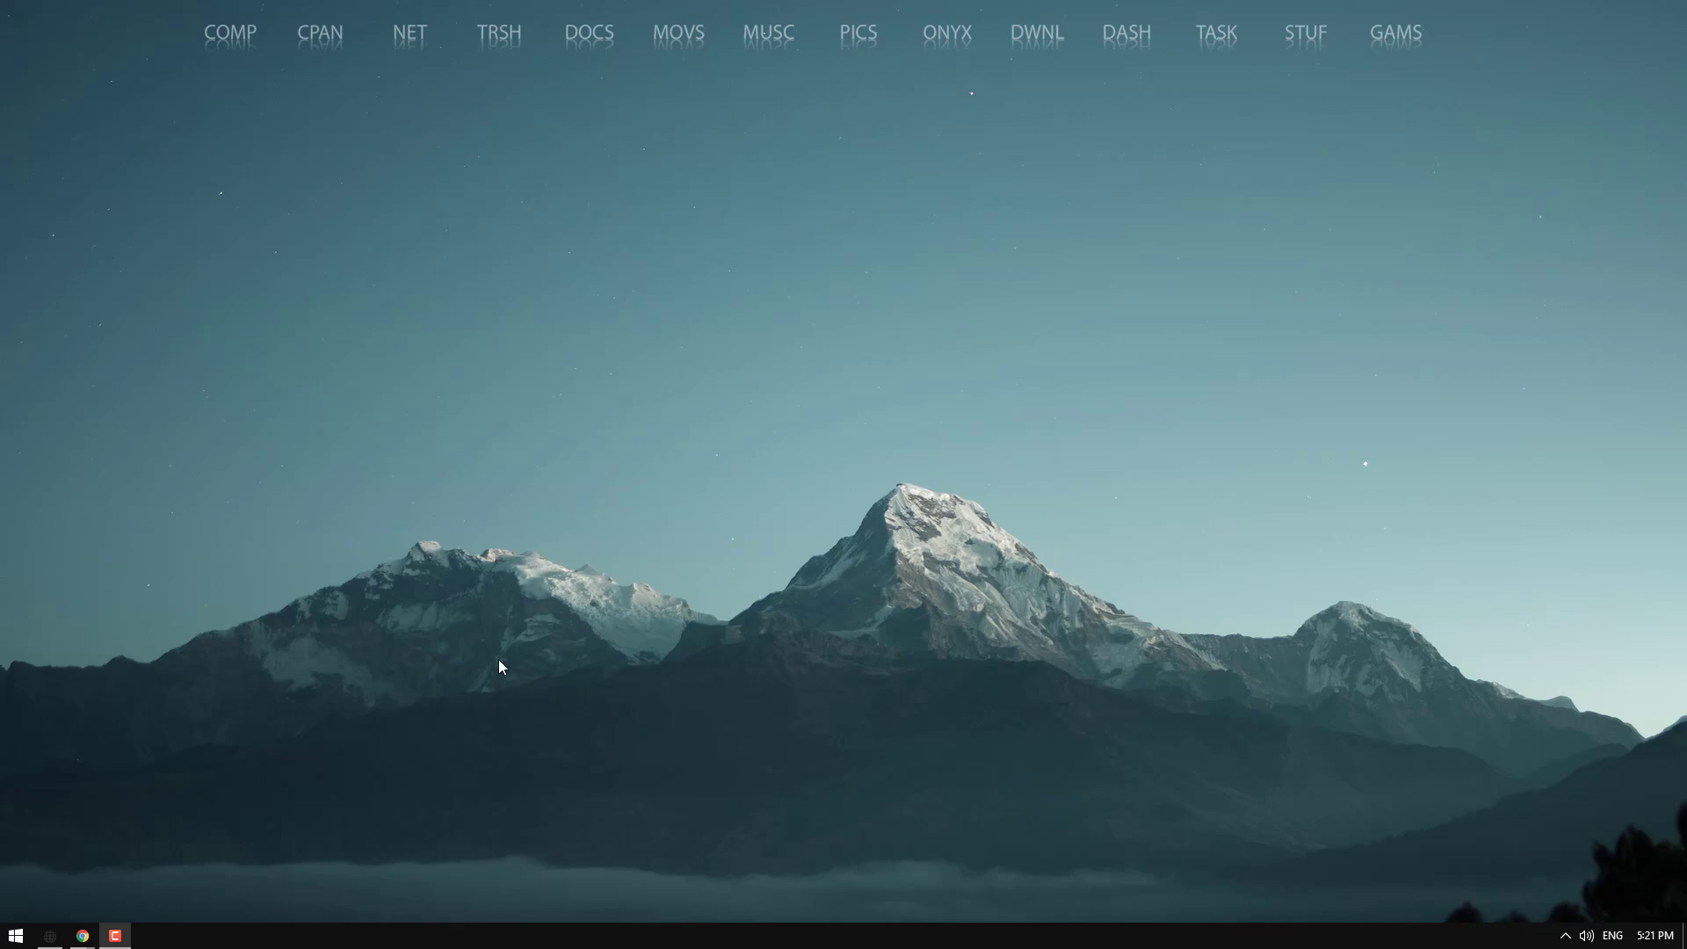
pyautogui.moveTo(260, 751)
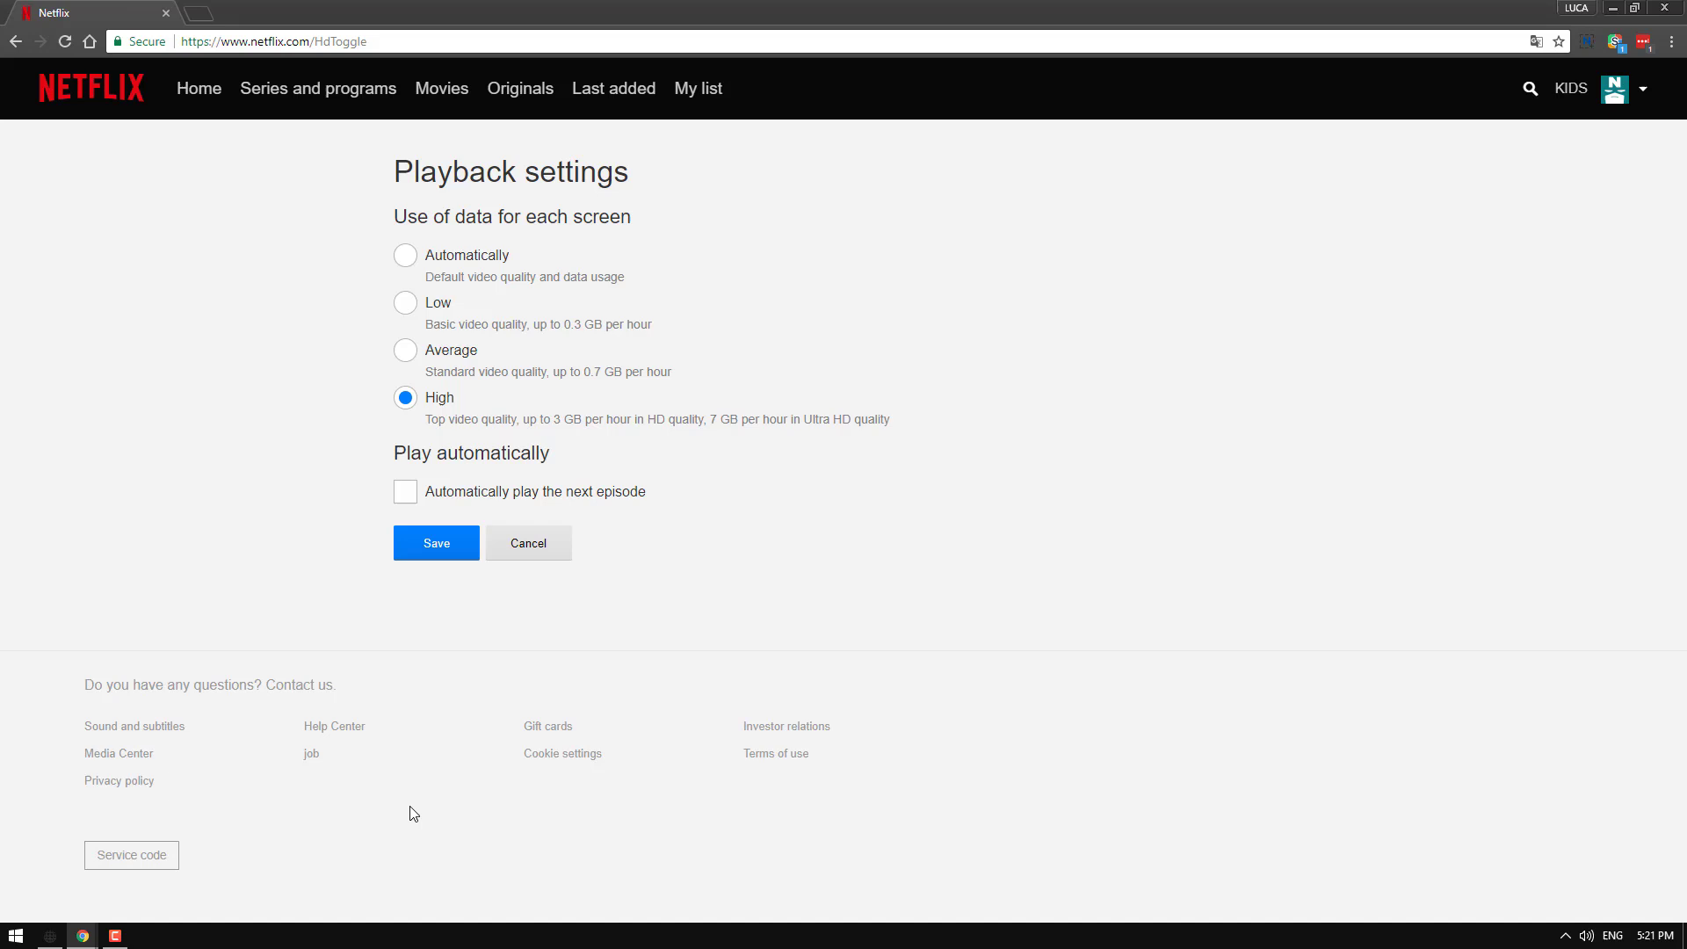
# - Switch Netflix data usage to Average, back to High, then minimise Chrome to the desktop
pyautogui.click(1644, 88)
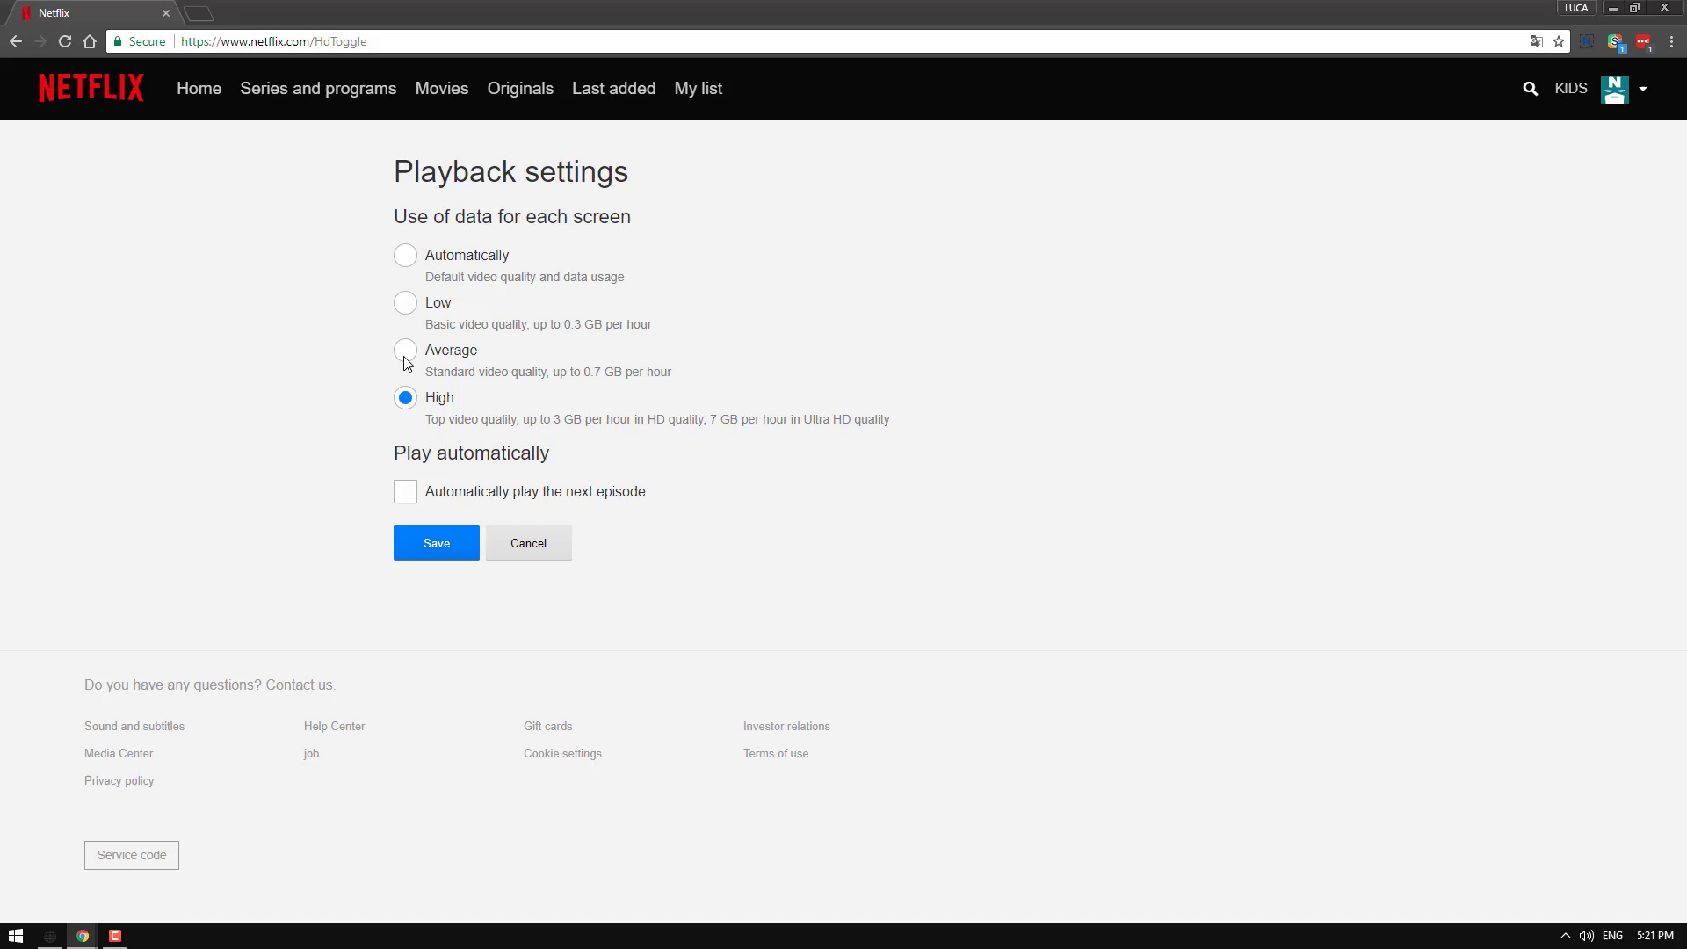
pyautogui.moveTo(346, 362)
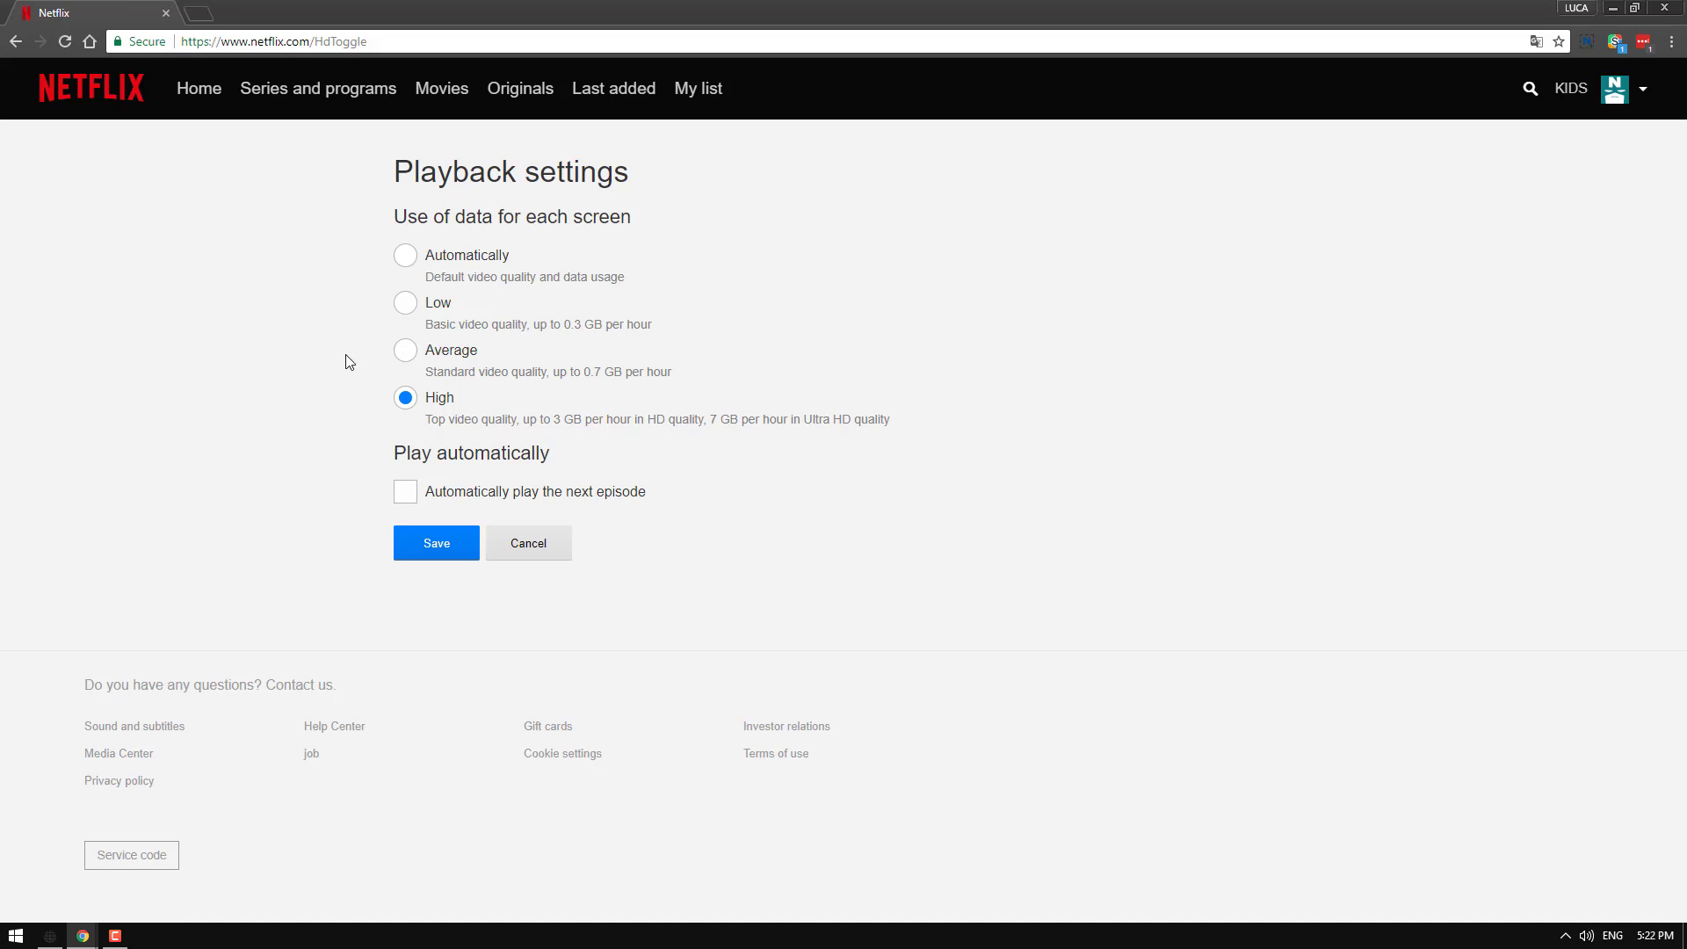
pyautogui.moveTo(394, 385)
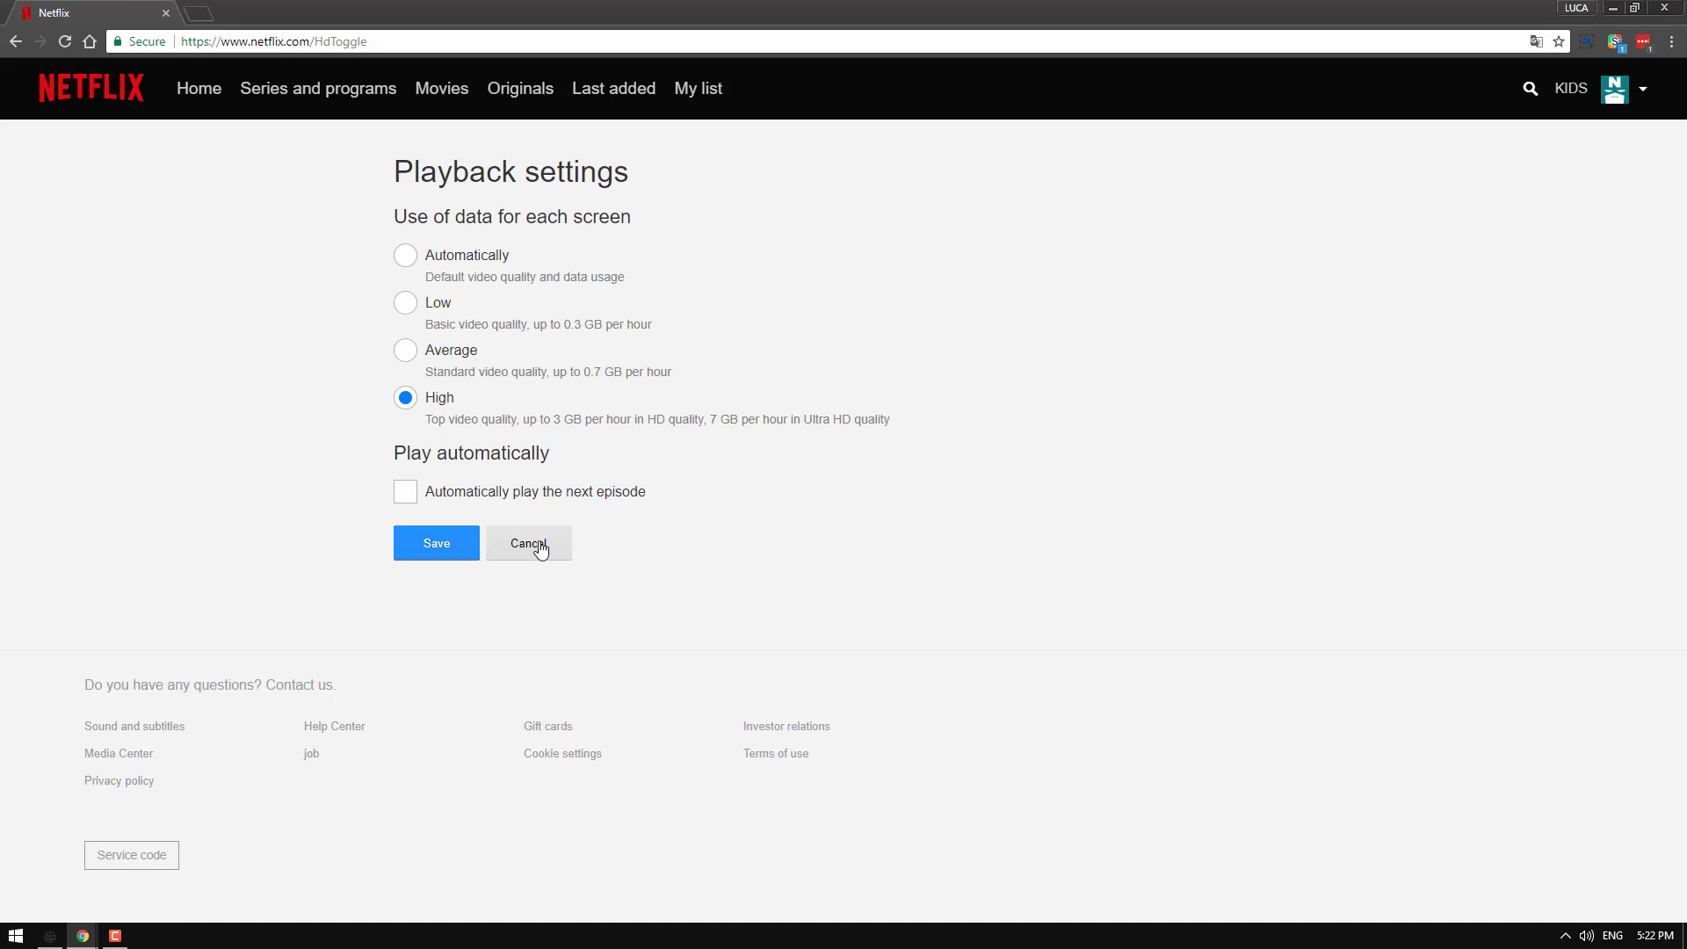
pyautogui.click(406, 349)
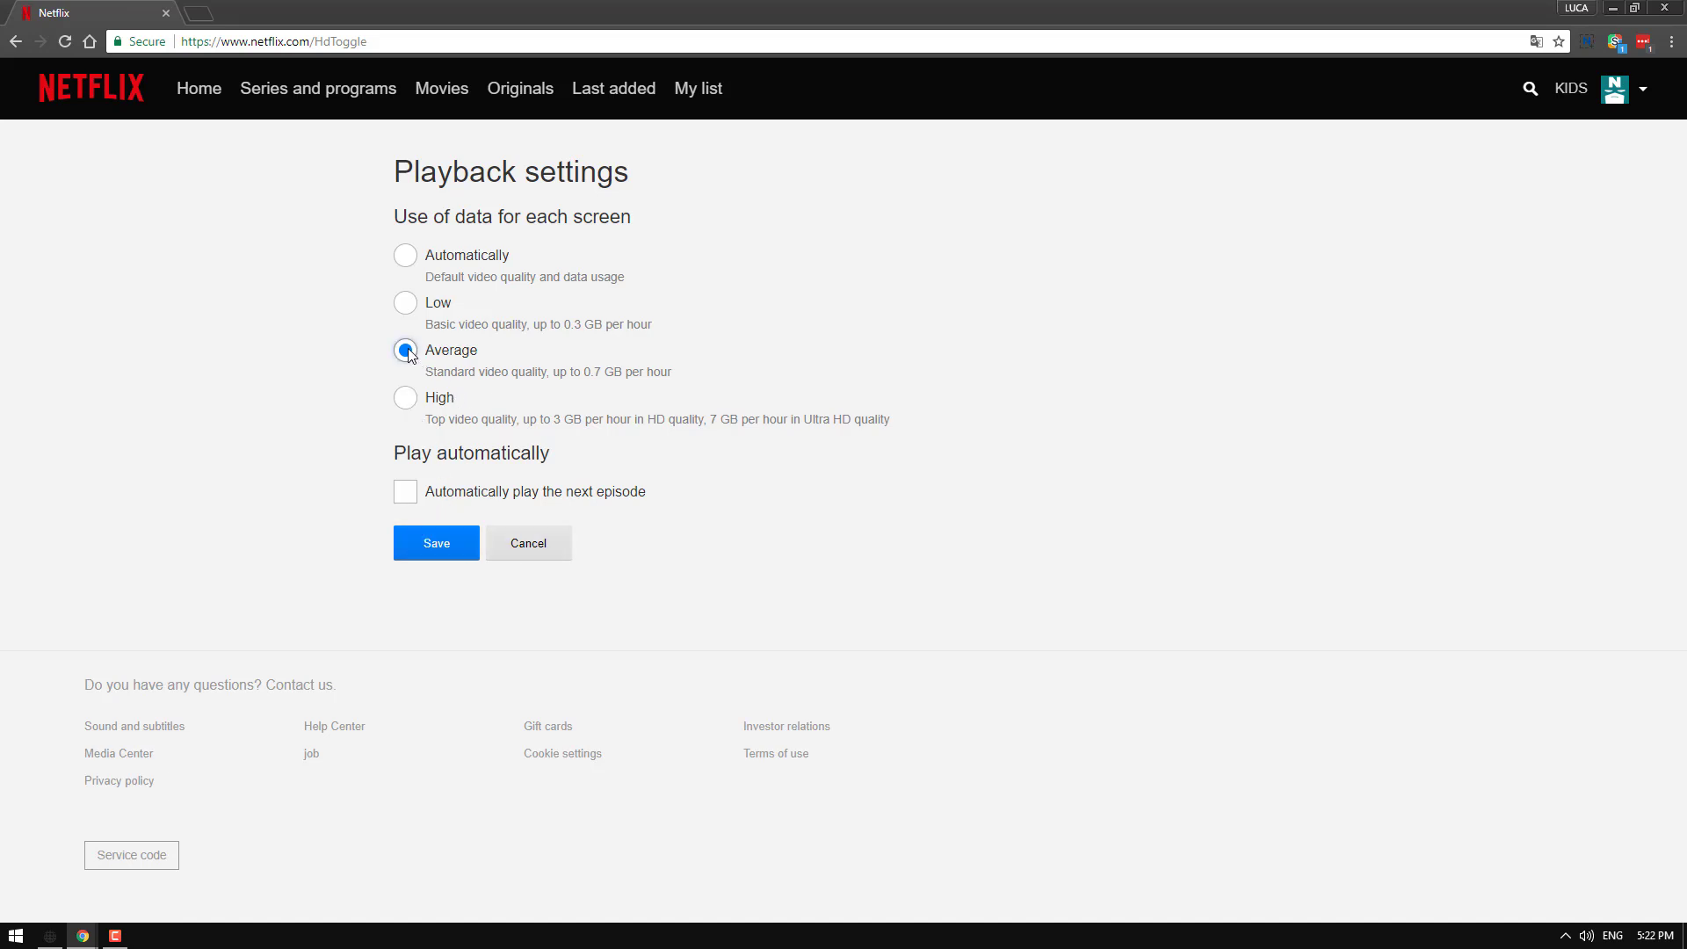
pyautogui.click(406, 397)
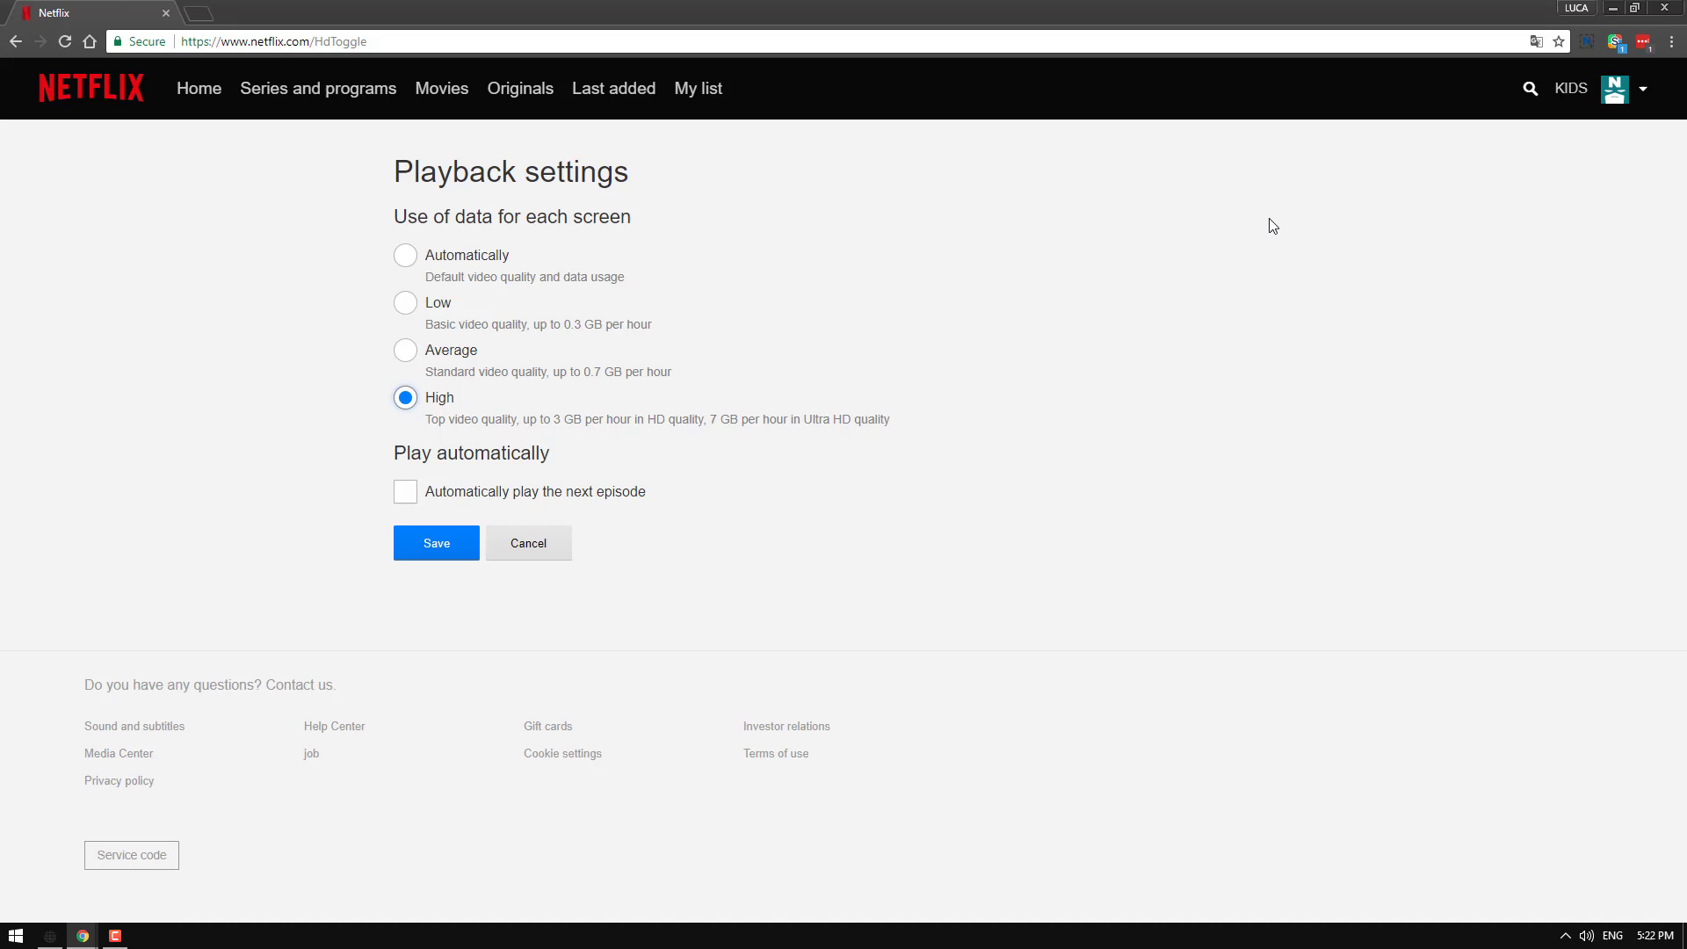
pyautogui.moveTo(615, 364)
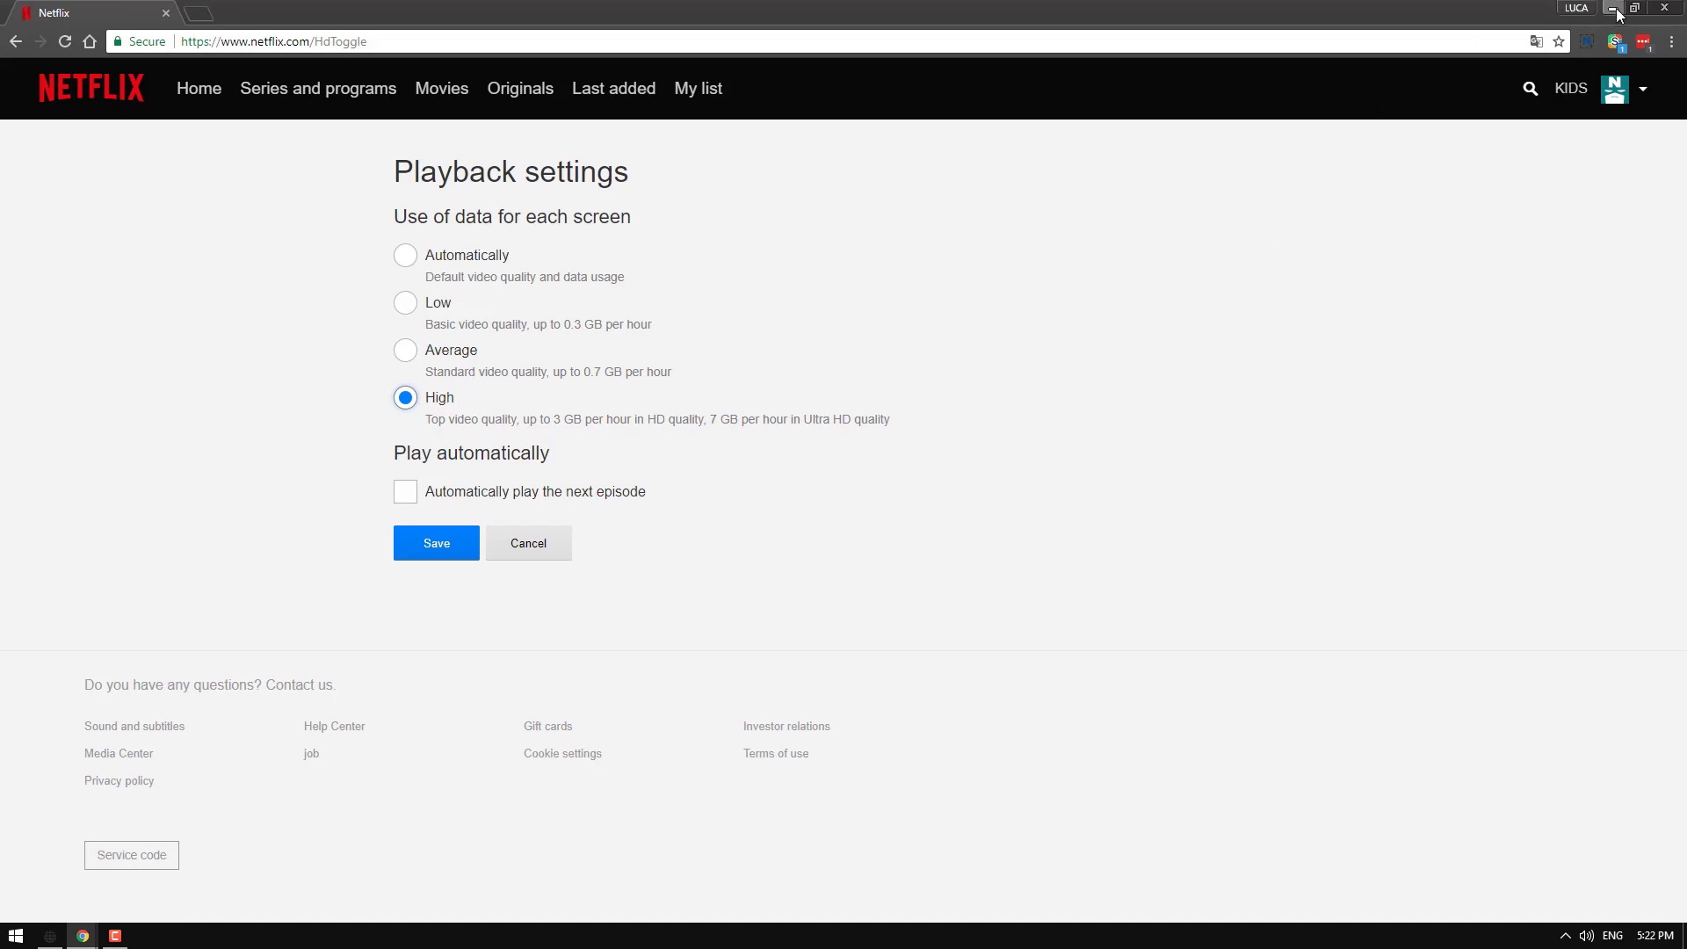
pyautogui.click(1613, 9)
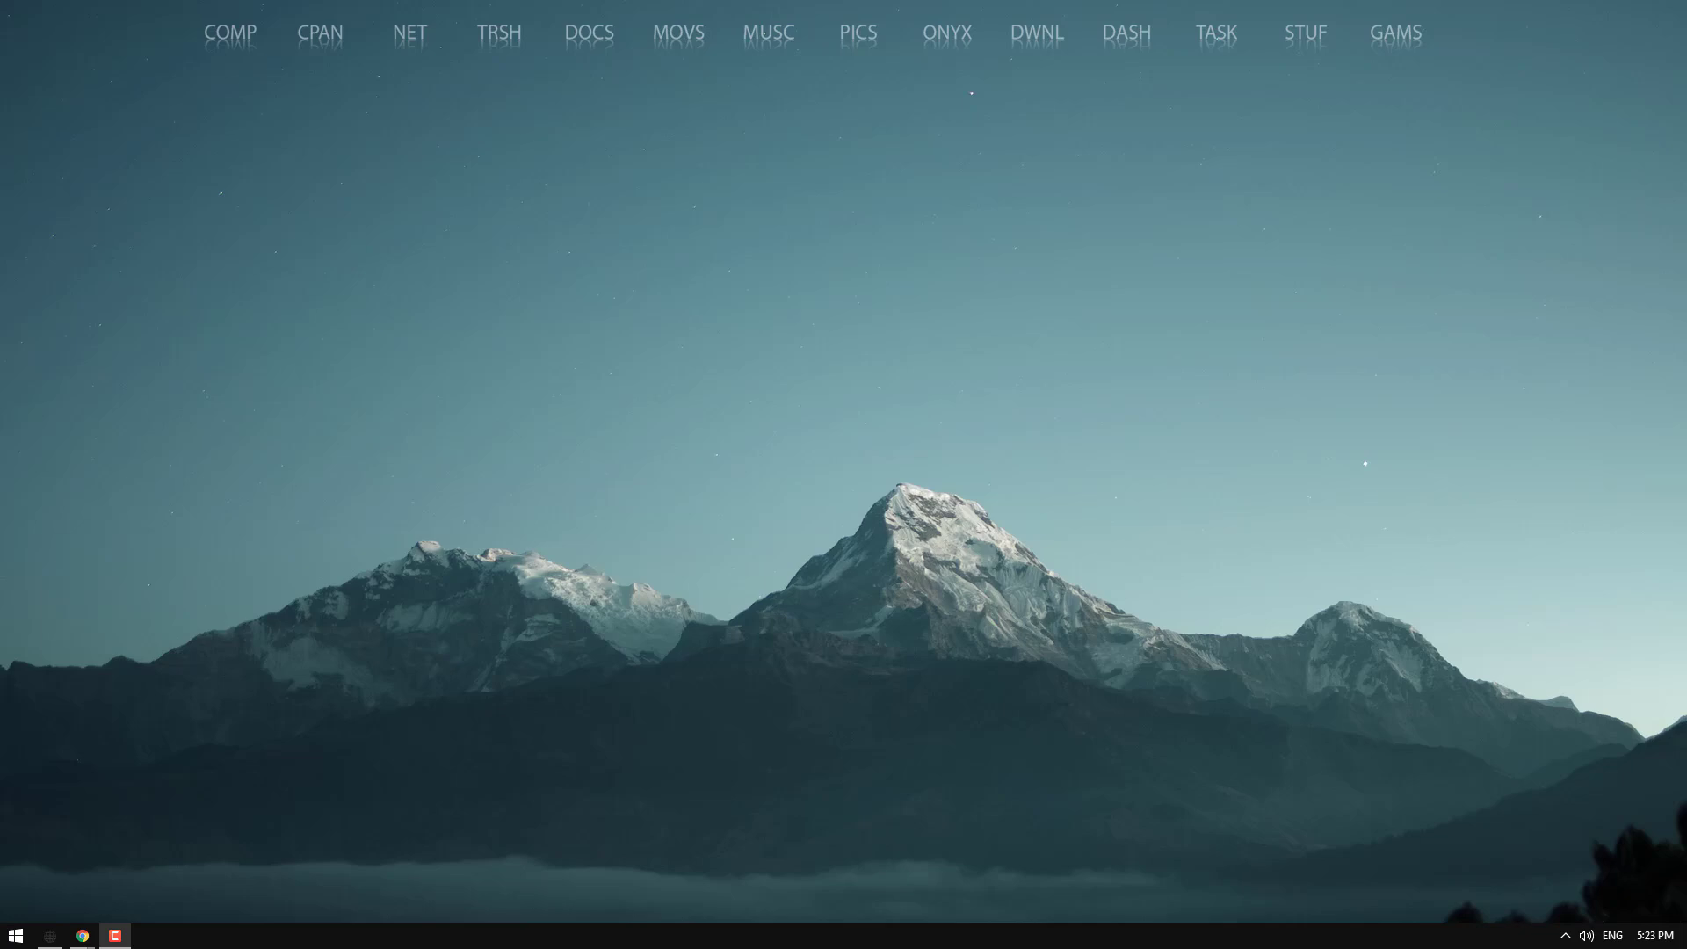
# - From Start, reach Settings > System, view Display and Battery, then the Apps Video playback page
pyautogui.click(15, 931)
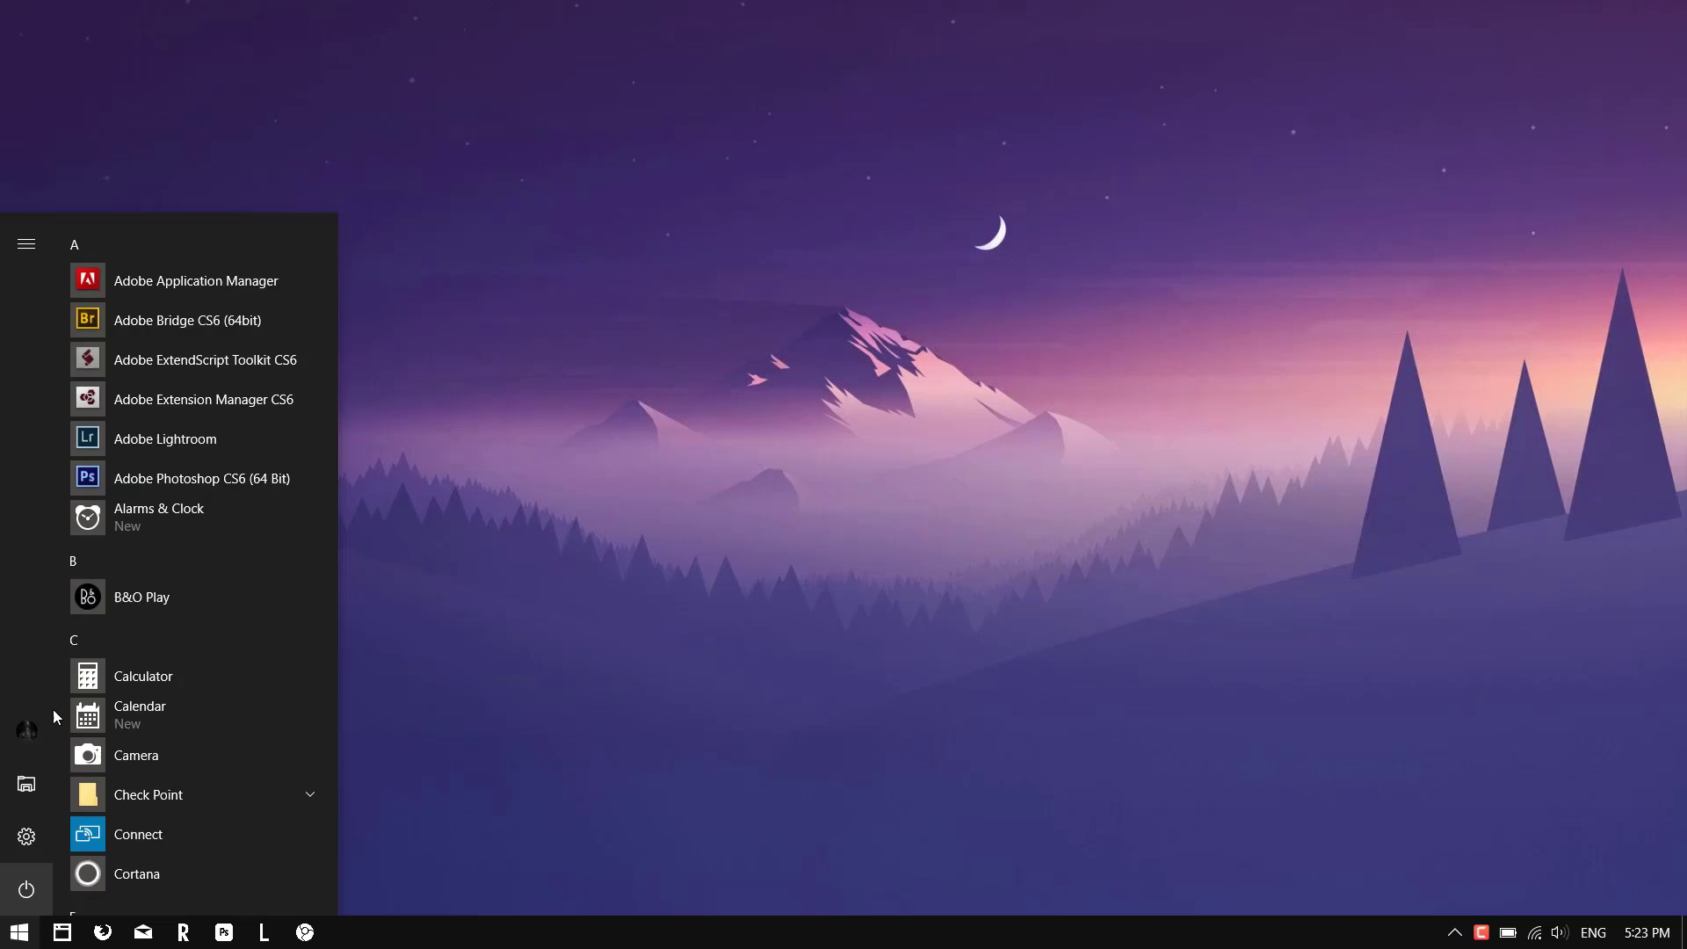
pyautogui.click(26, 836)
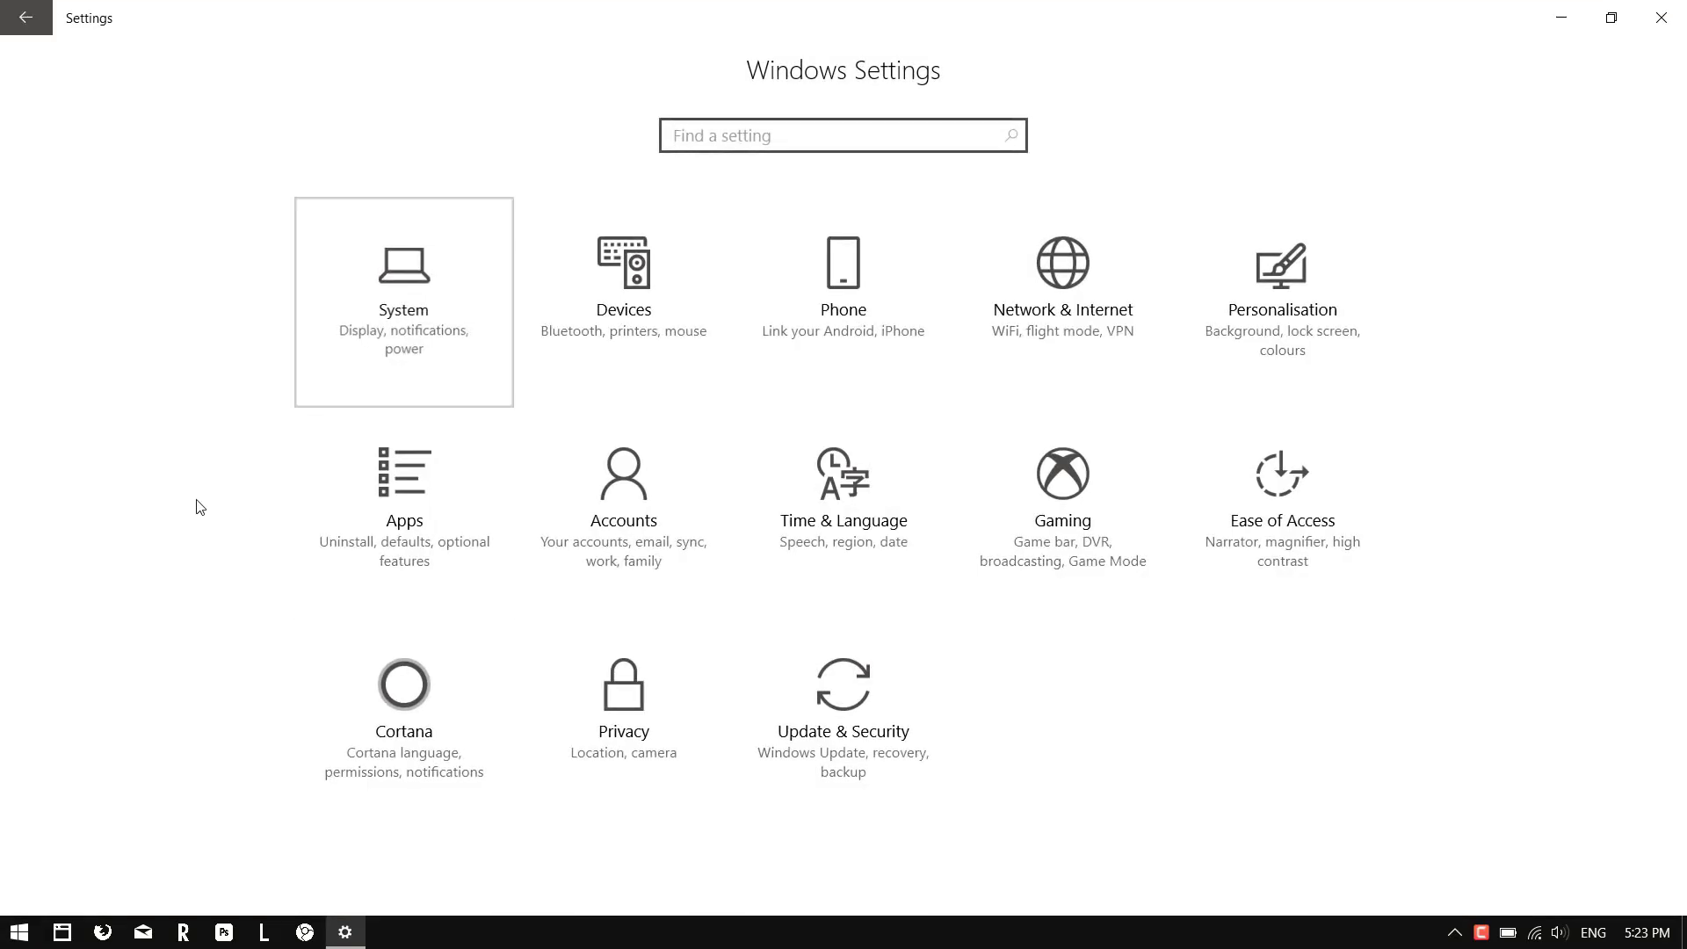
pyautogui.click(403, 301)
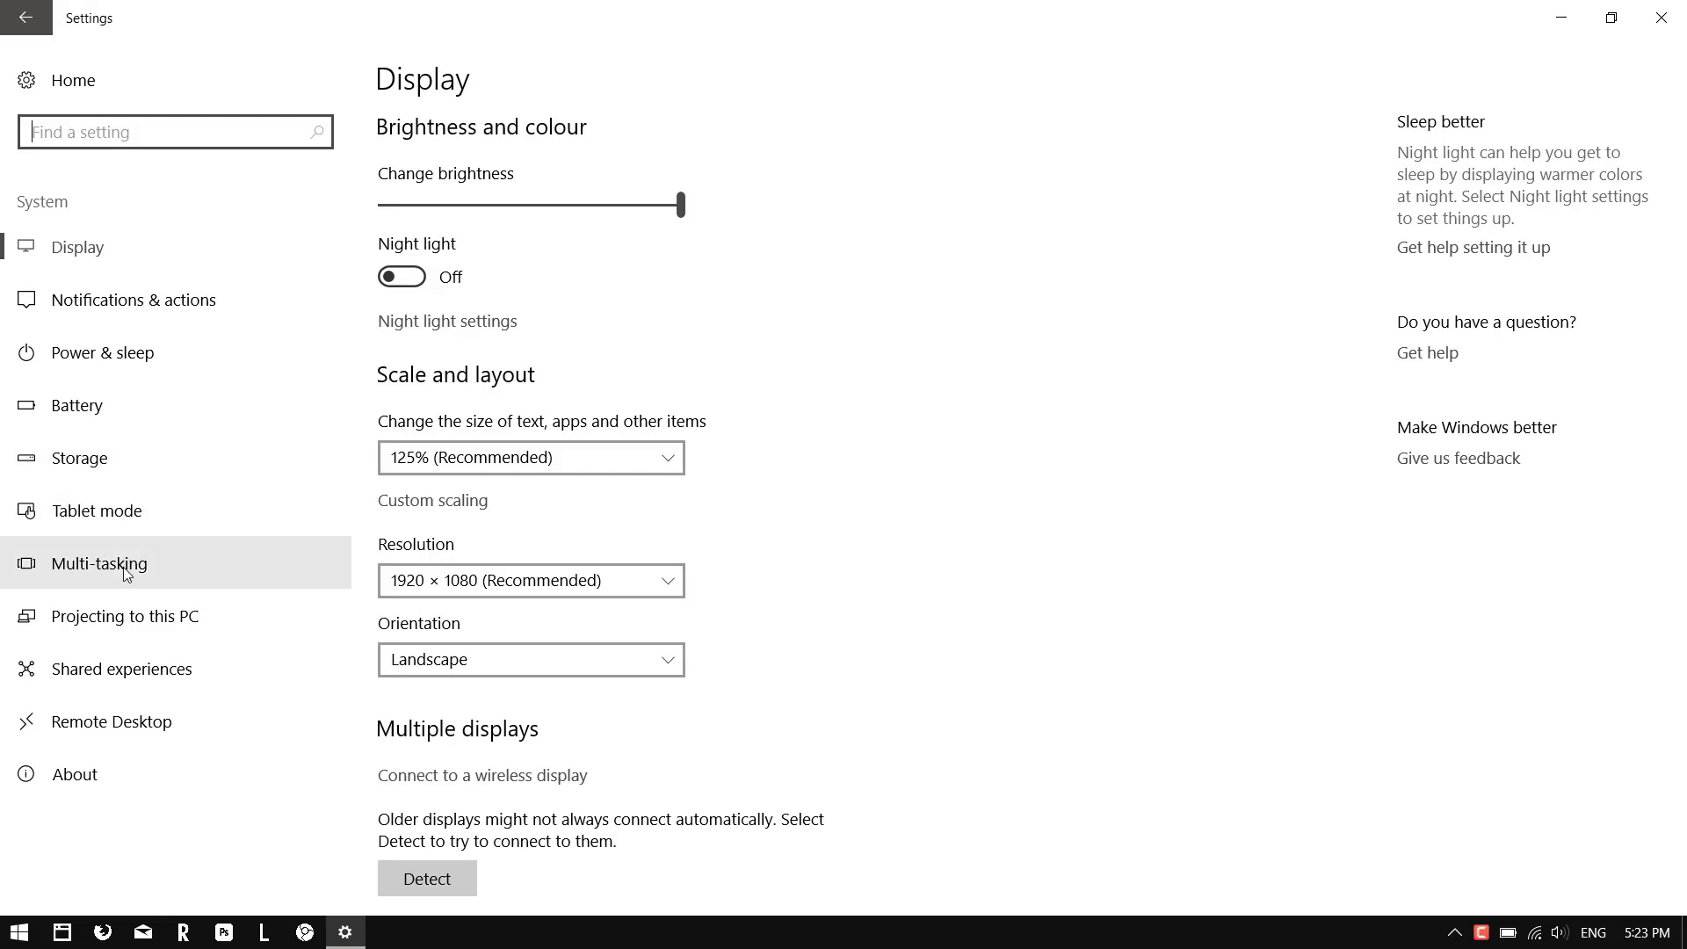
pyautogui.click(75, 404)
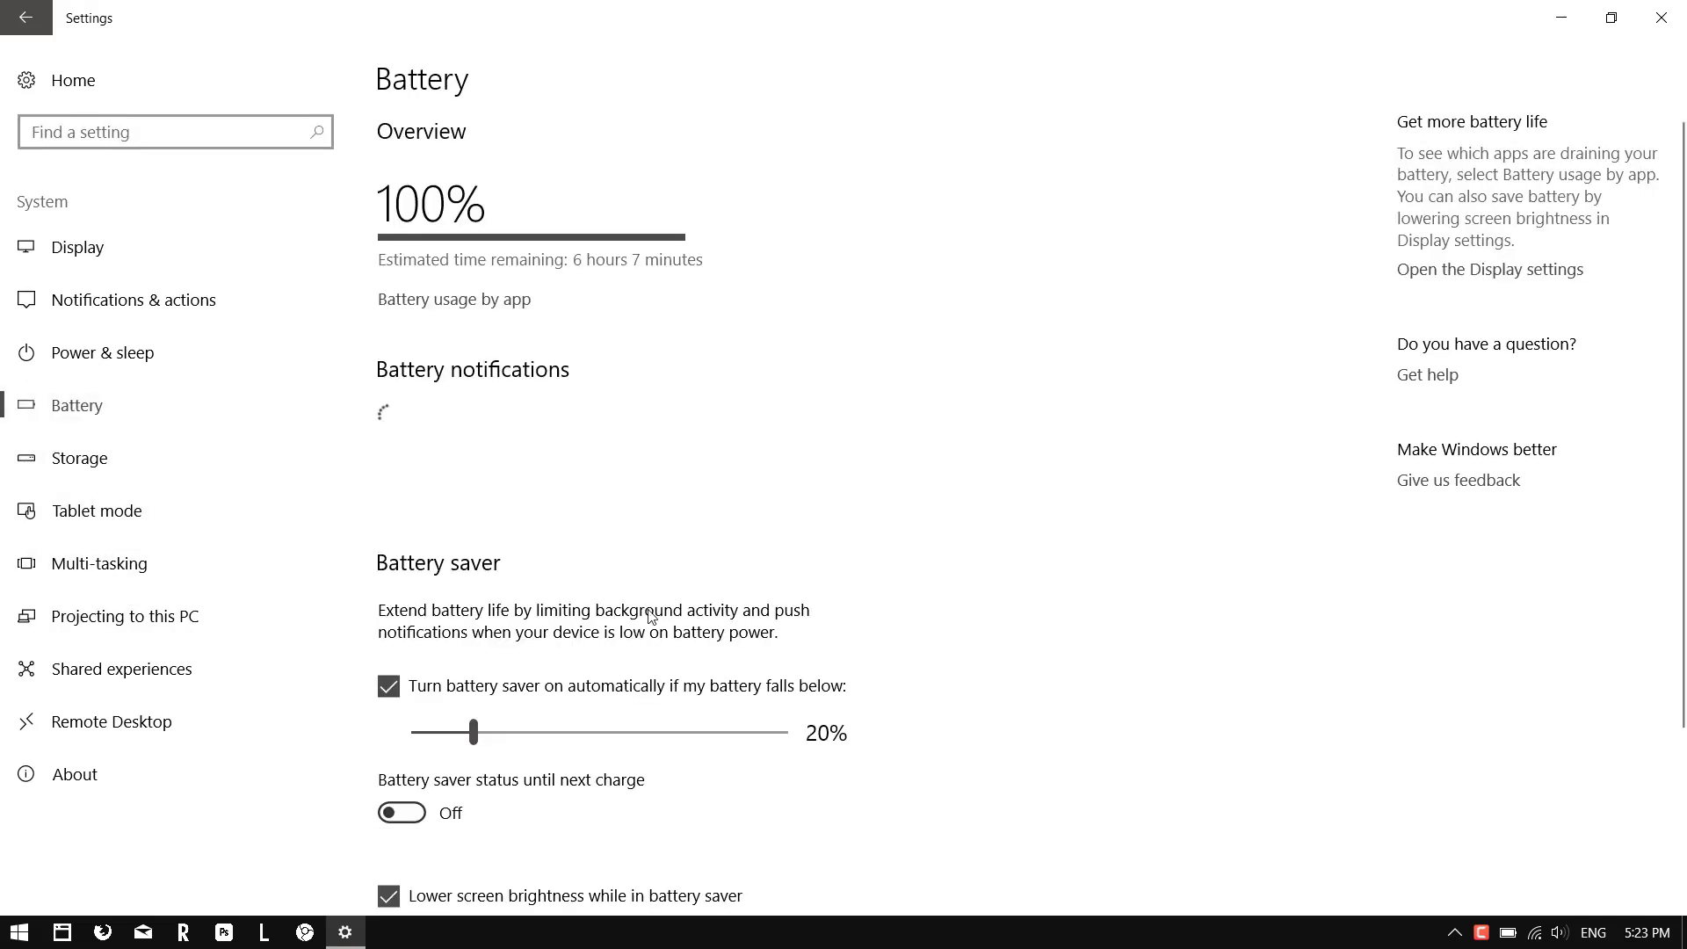
pyautogui.scroll(-3)
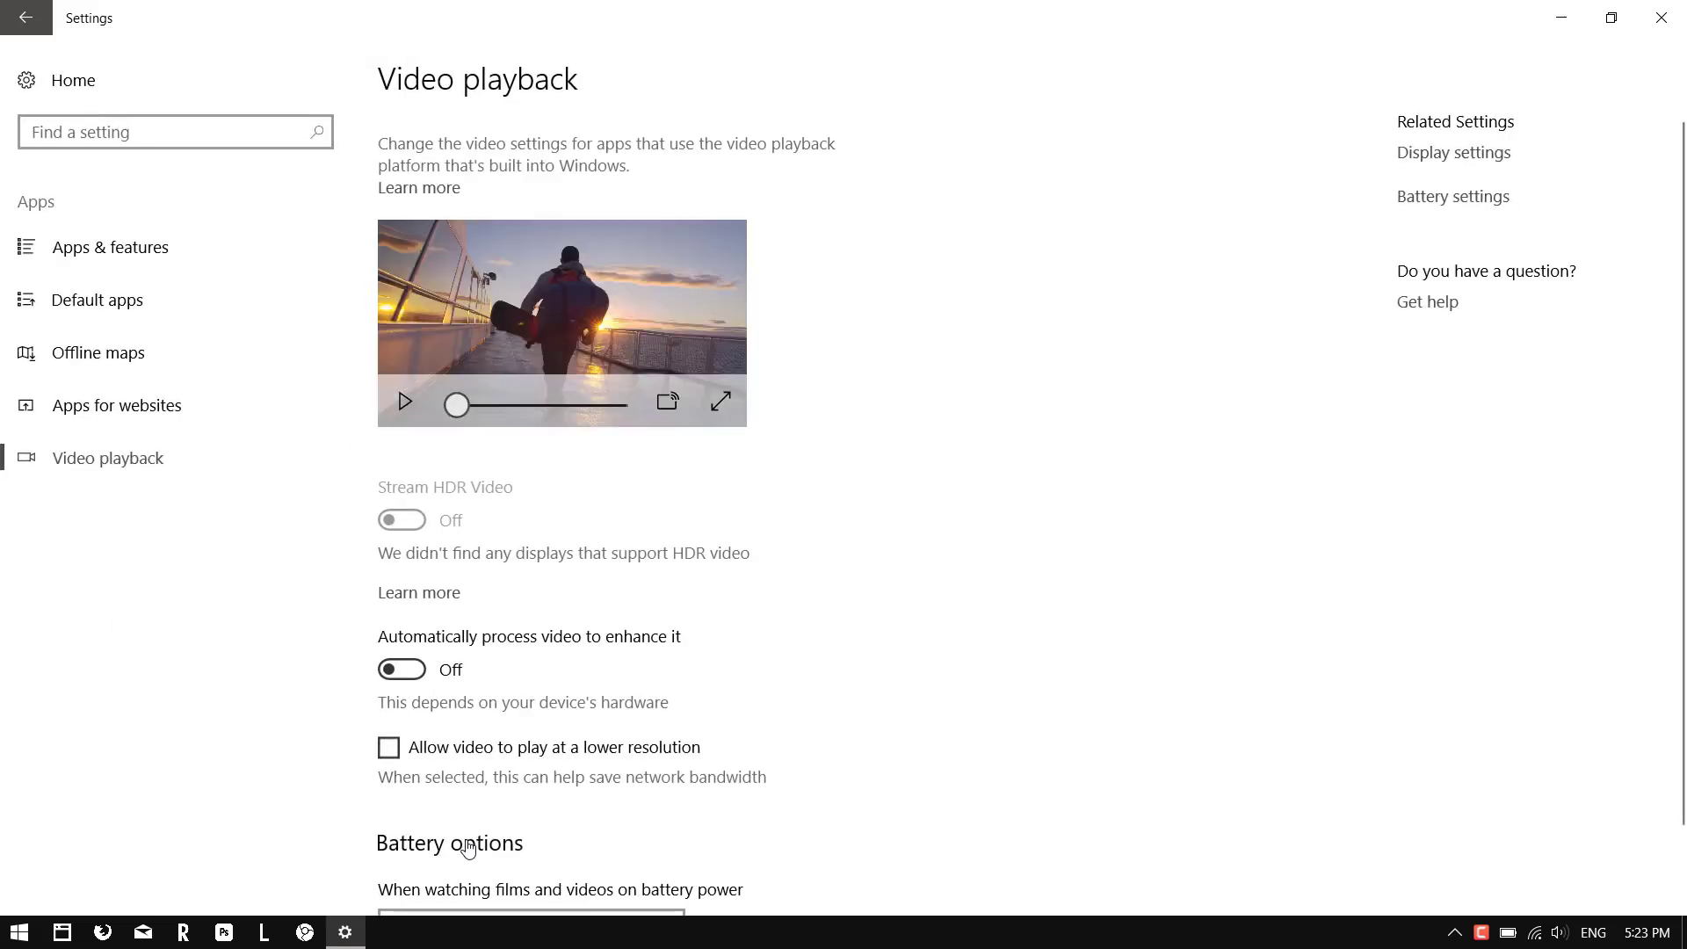
# - Set battery-power video playback to 'Optimise for video quality'
pyautogui.scroll(-3)
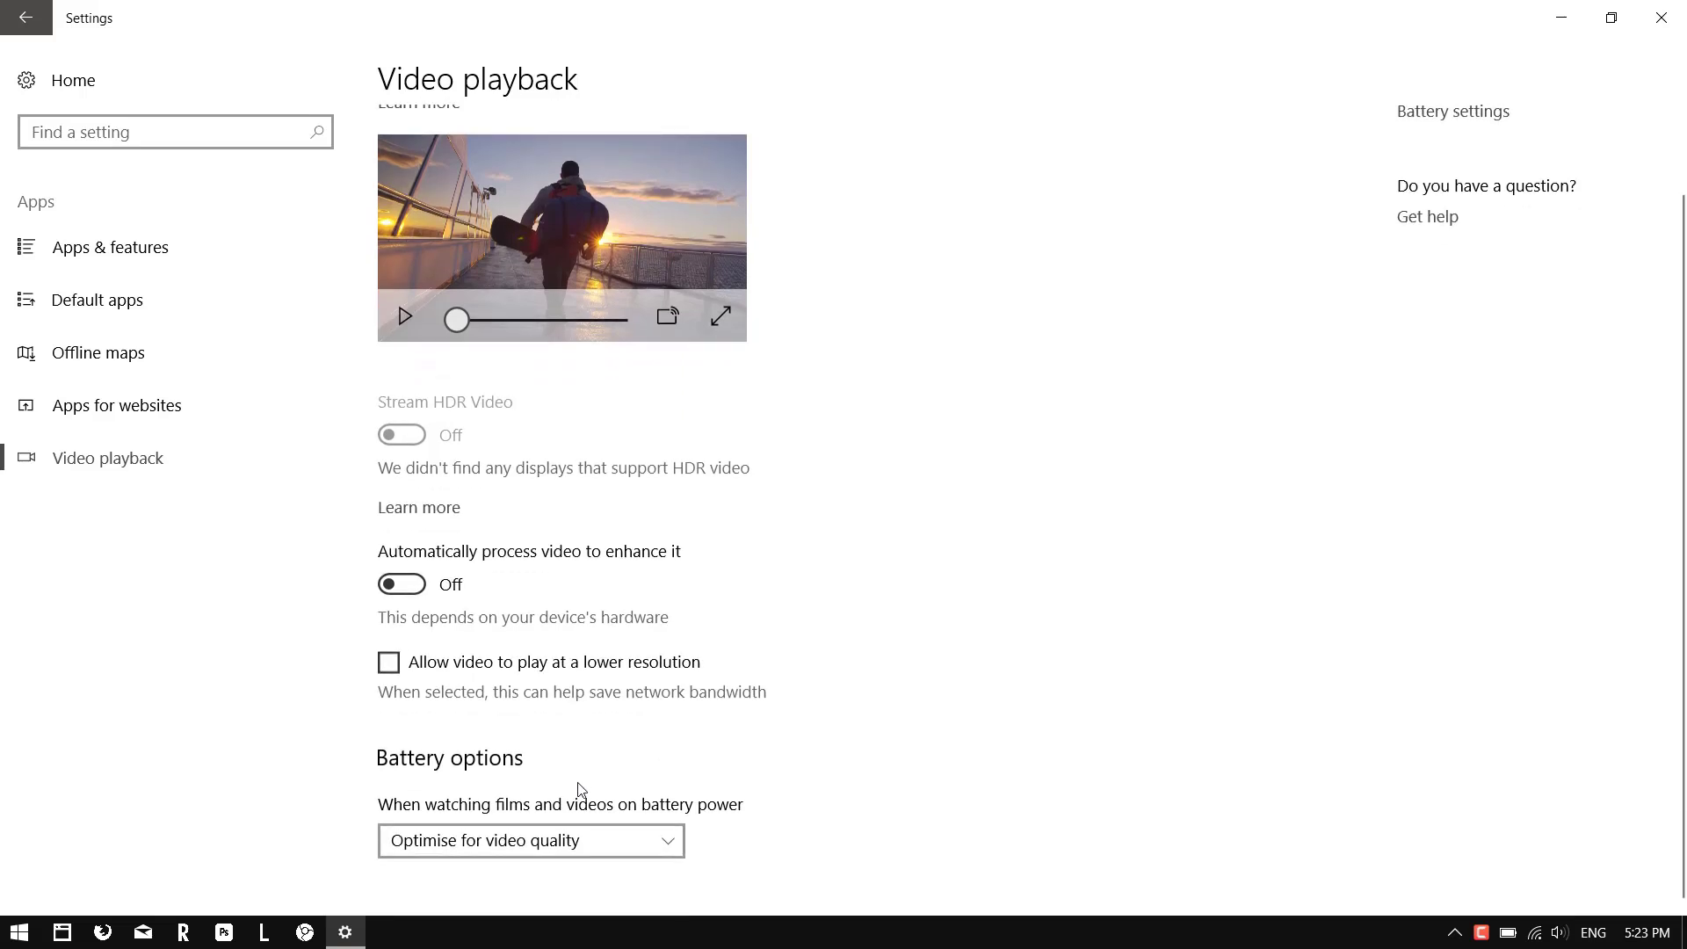
pyautogui.click(530, 840)
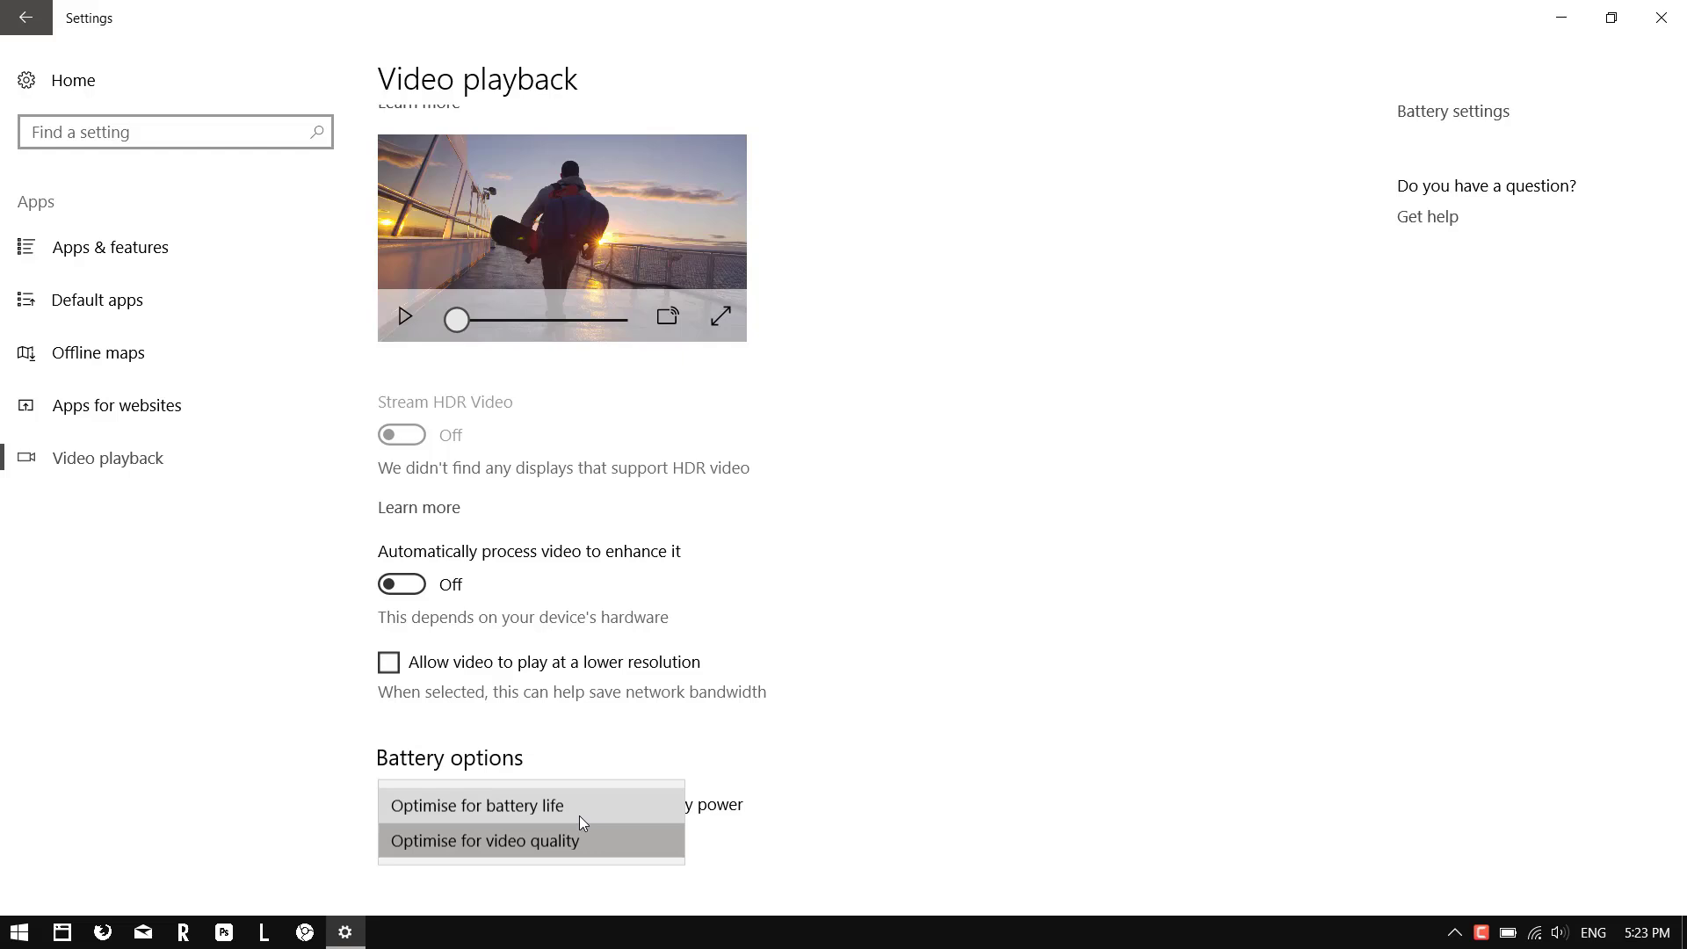
pyautogui.click(485, 840)
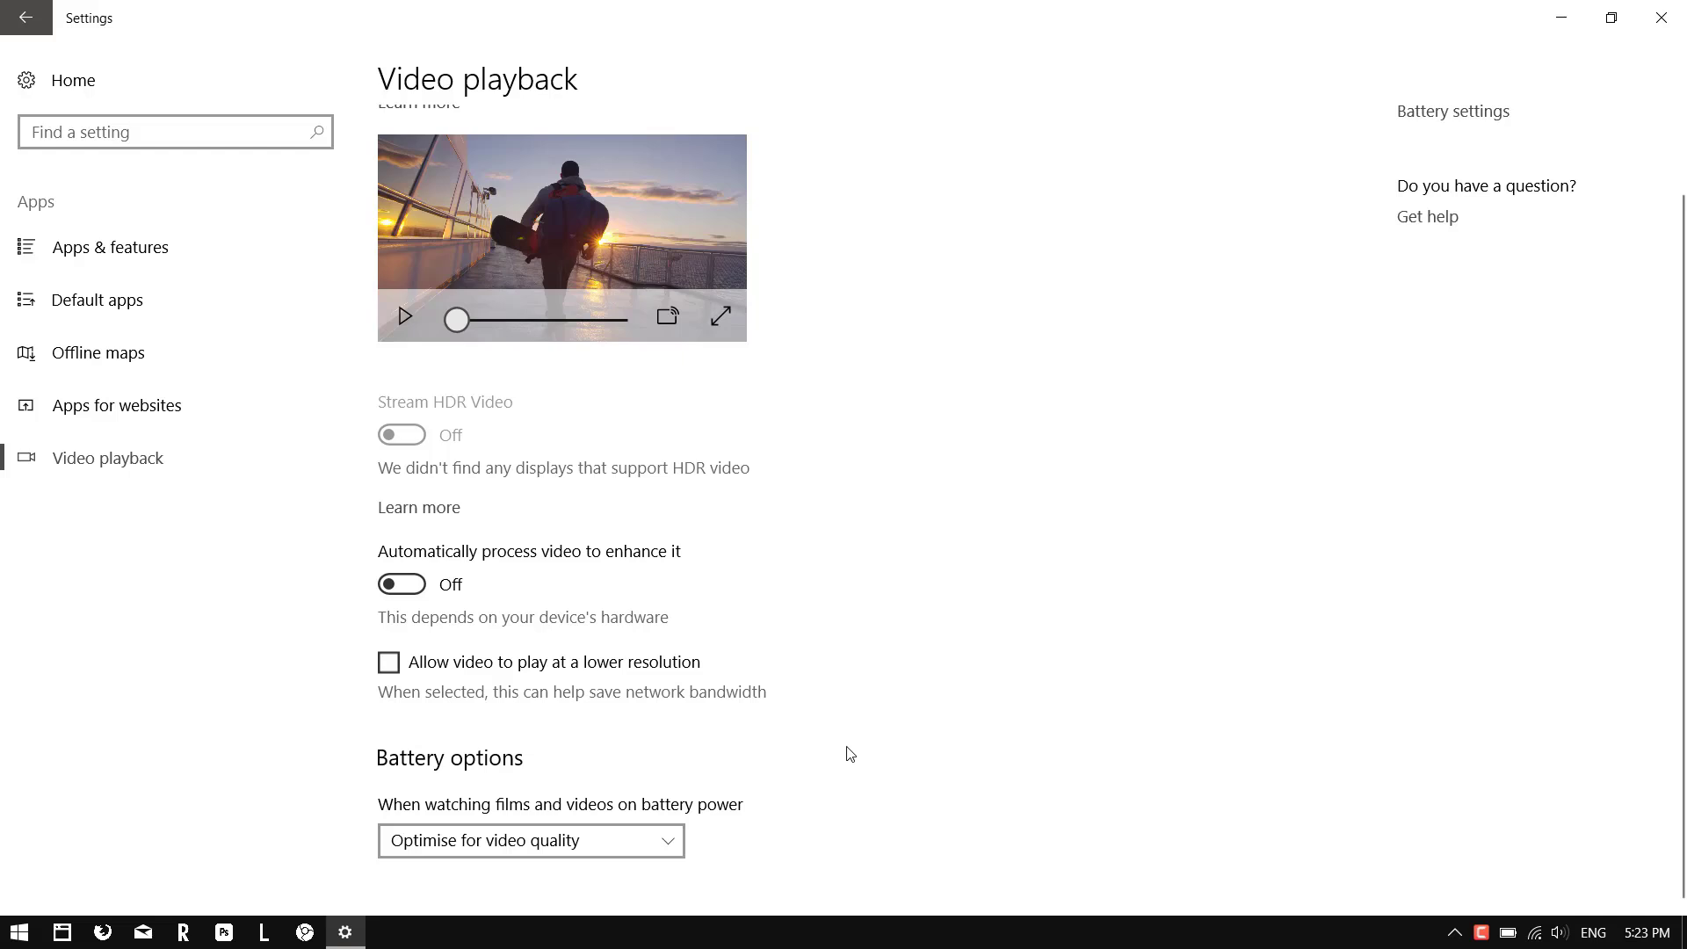
pyautogui.moveTo(874, 759)
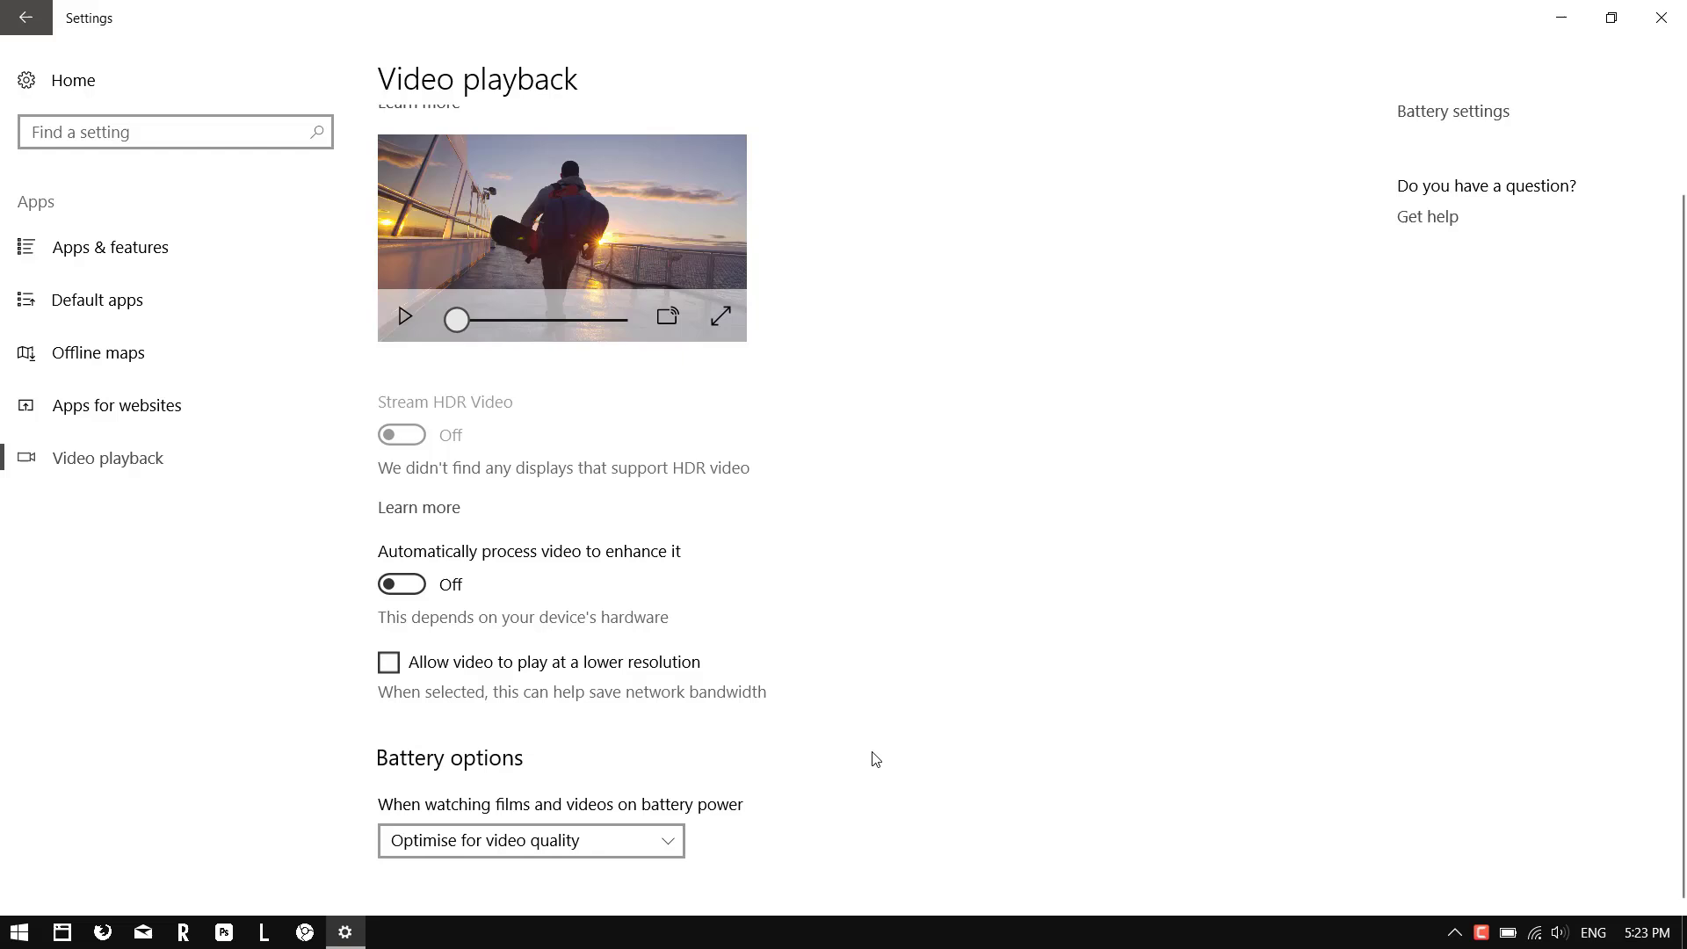
pyautogui.moveTo(1650, 251)
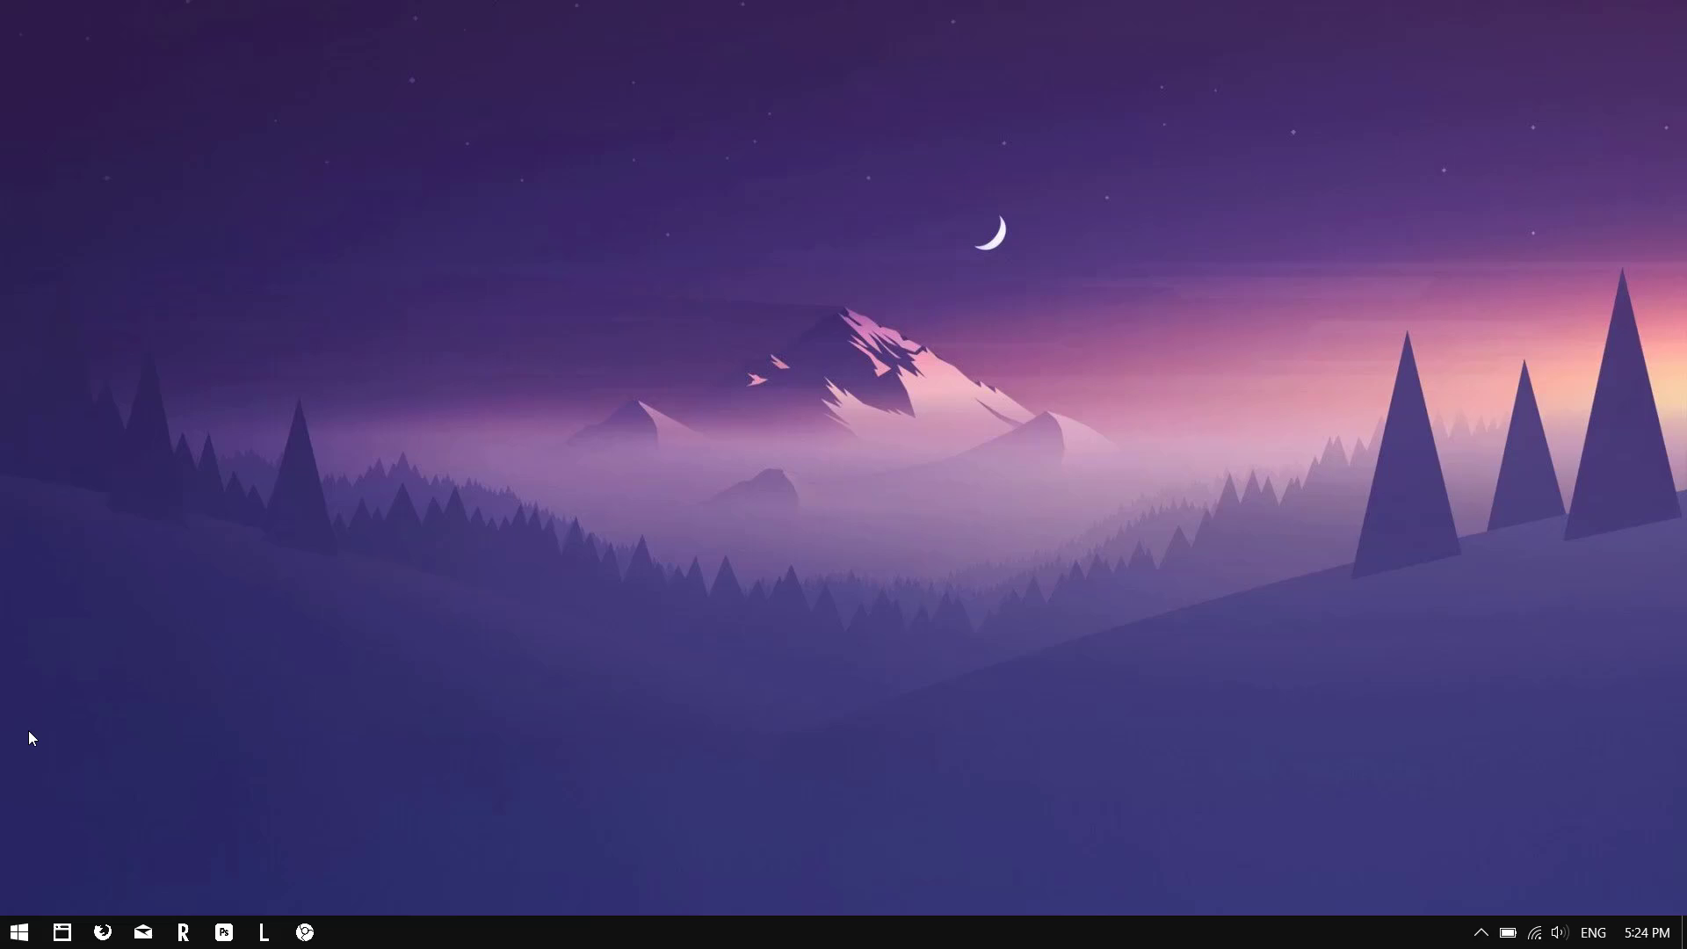
# - Bring up the Win+X system tools menu to launch Device Manager
pyautogui.rightClick(19, 932)
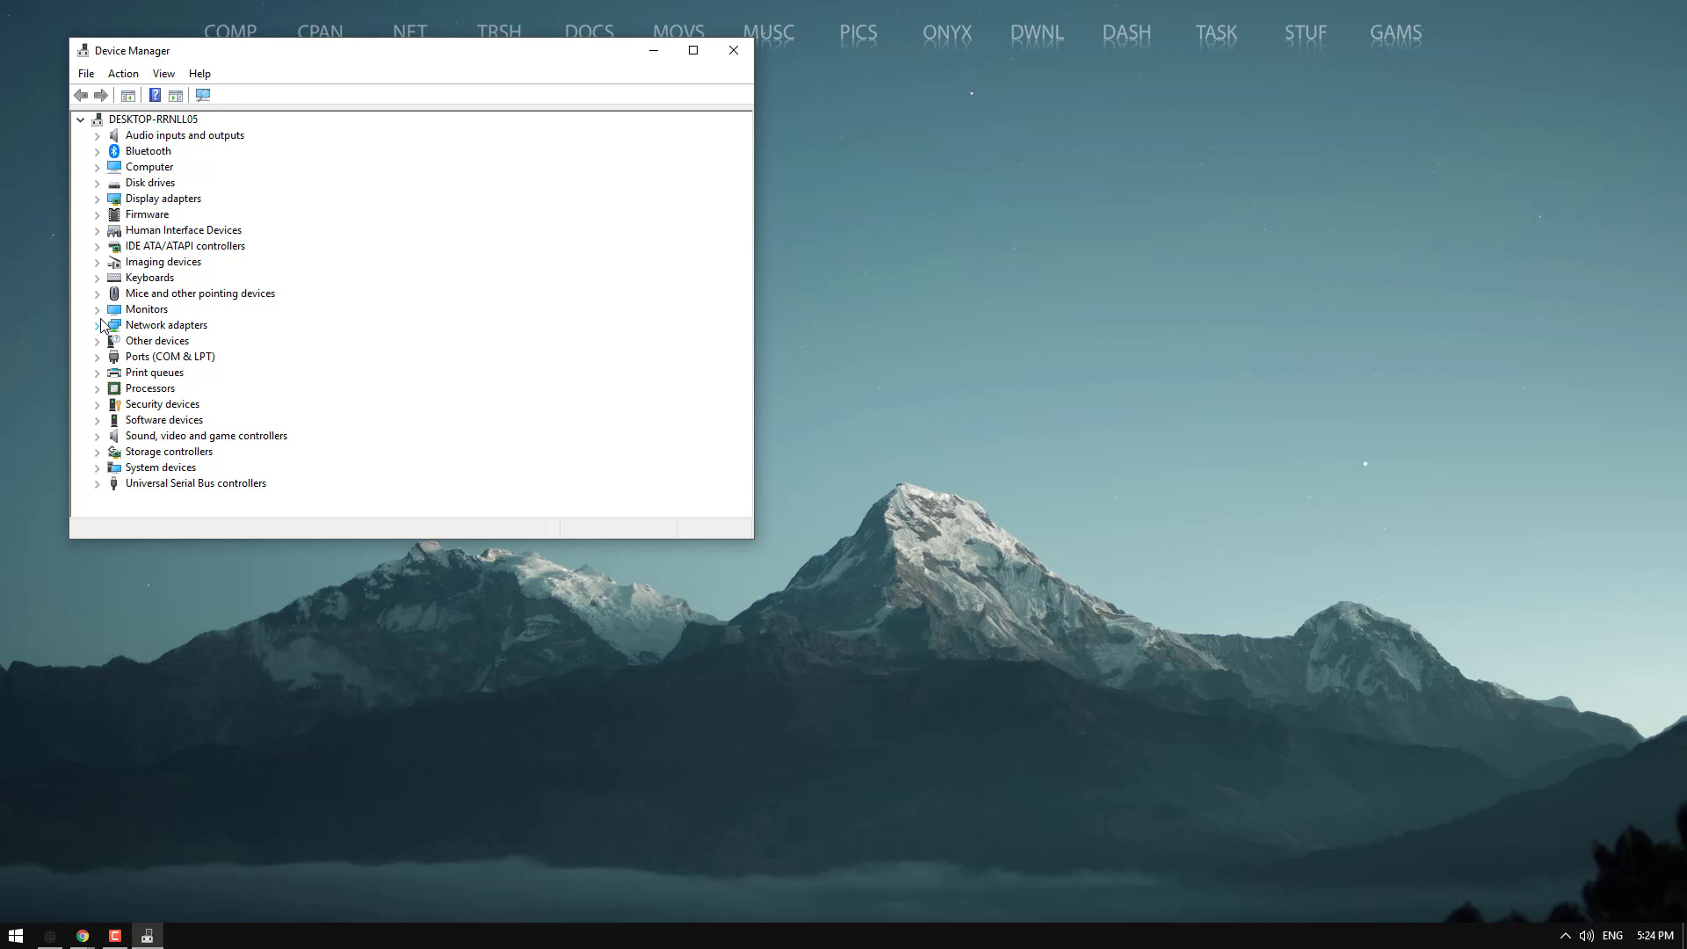
pyautogui.moveTo(99, 300)
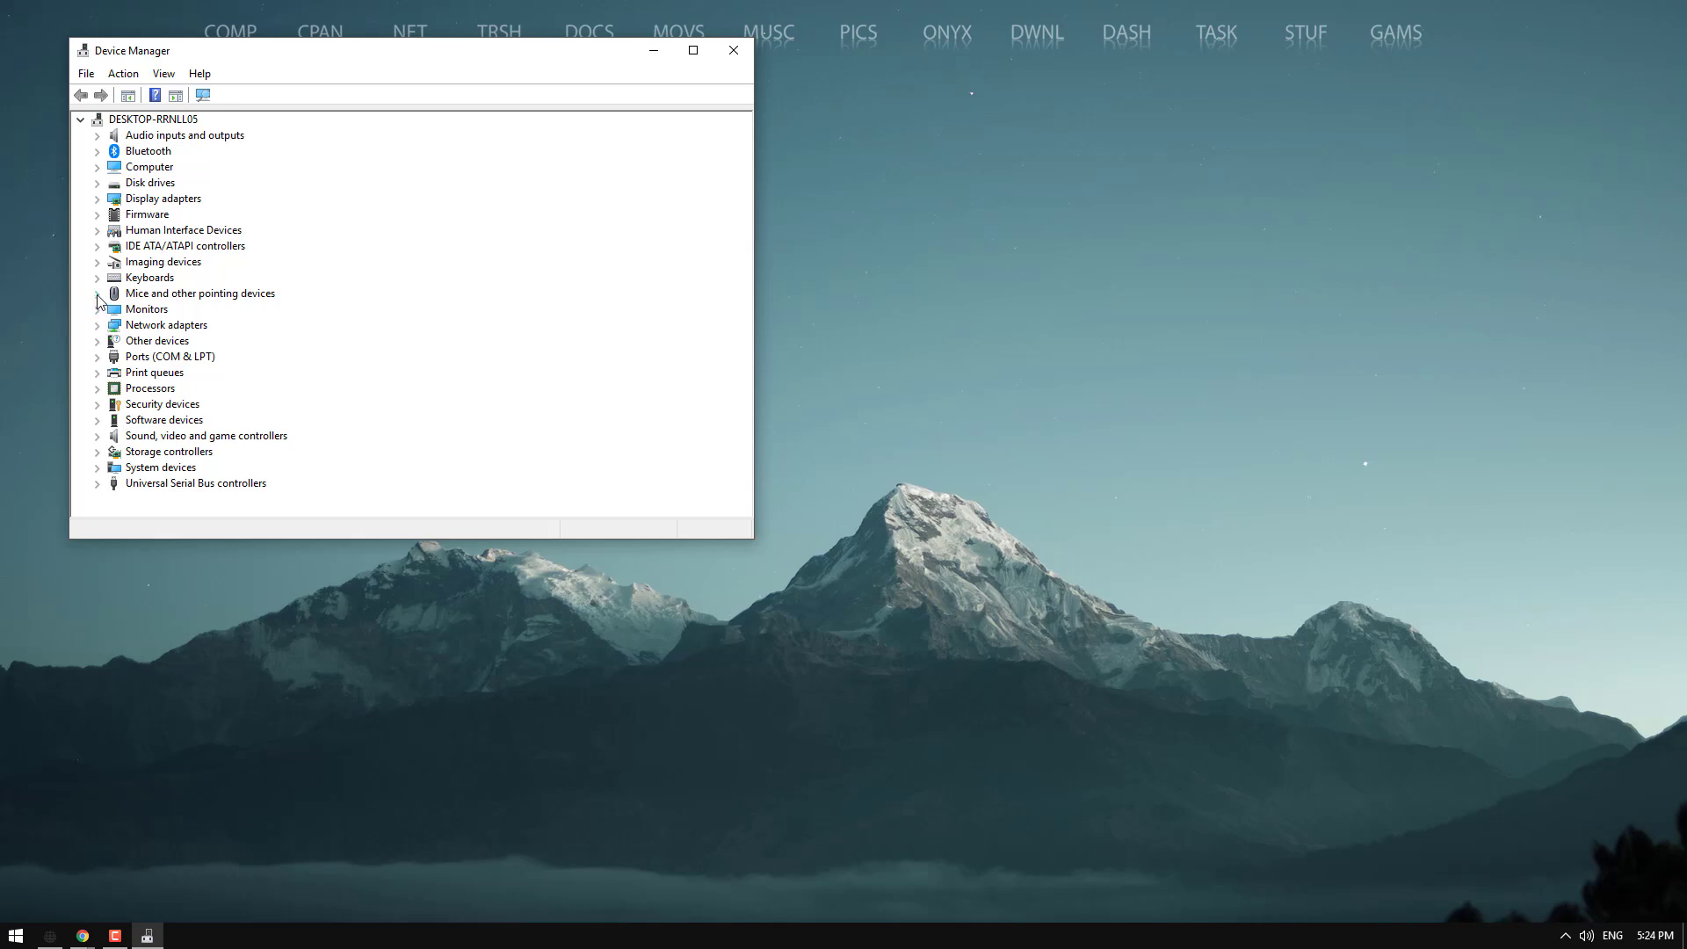
# - Expand Display adapters and show the action menu for the first NVIDIA GeForce GTX 1070
pyautogui.click(98, 199)
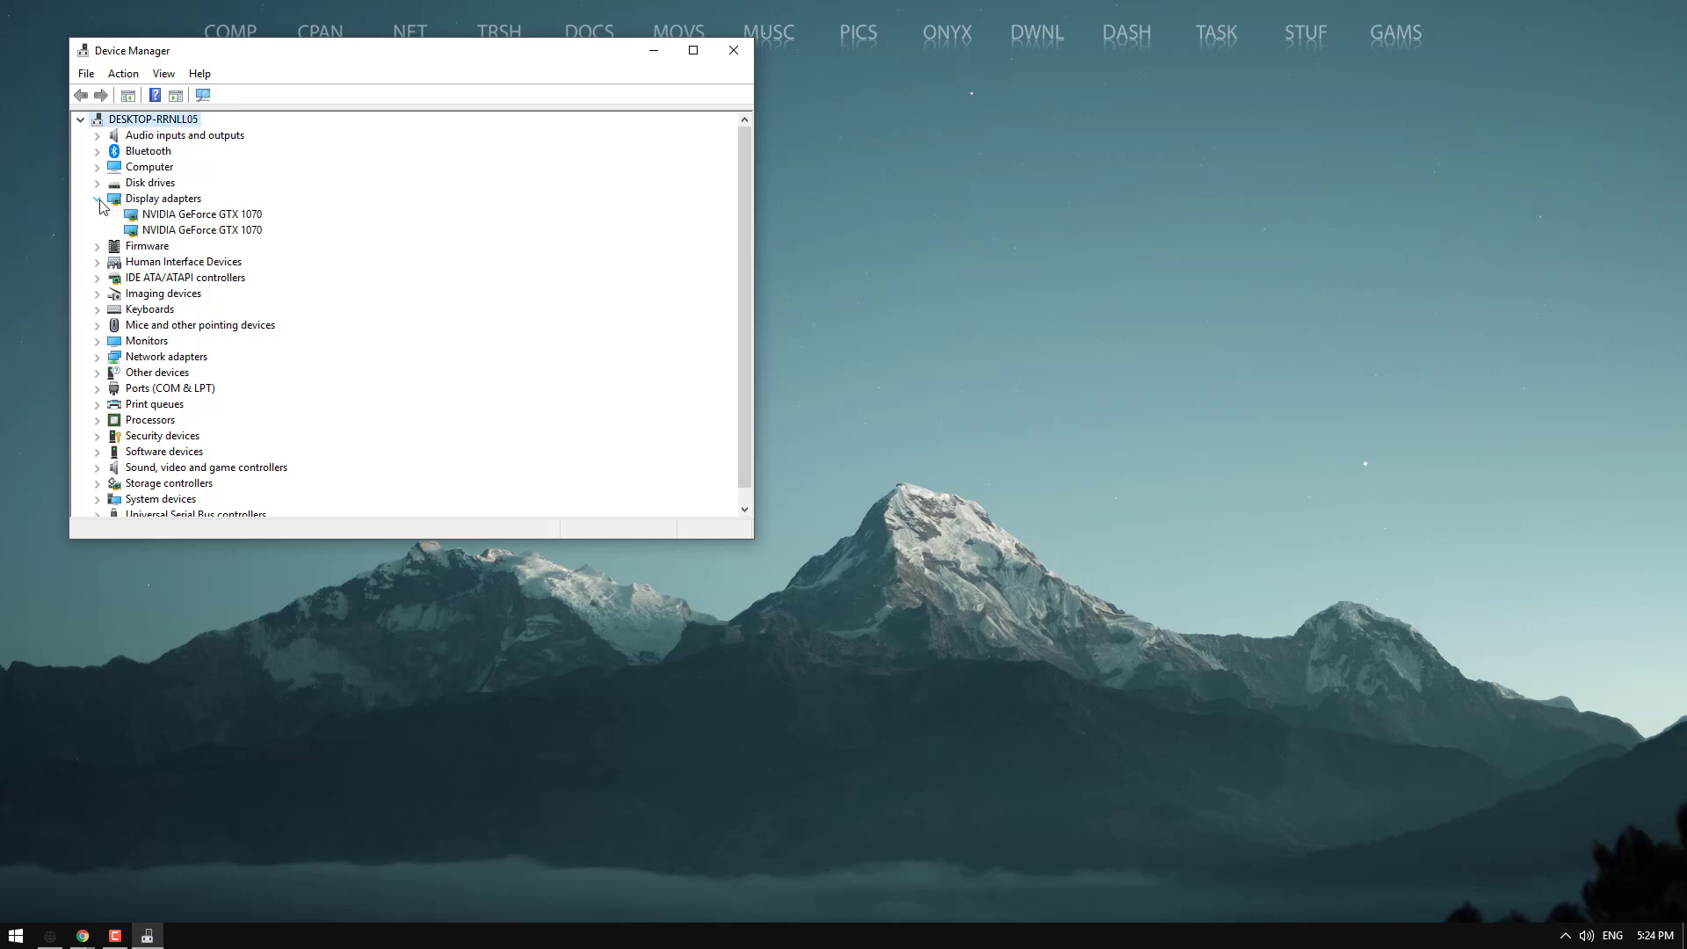
pyautogui.rightClick(199, 215)
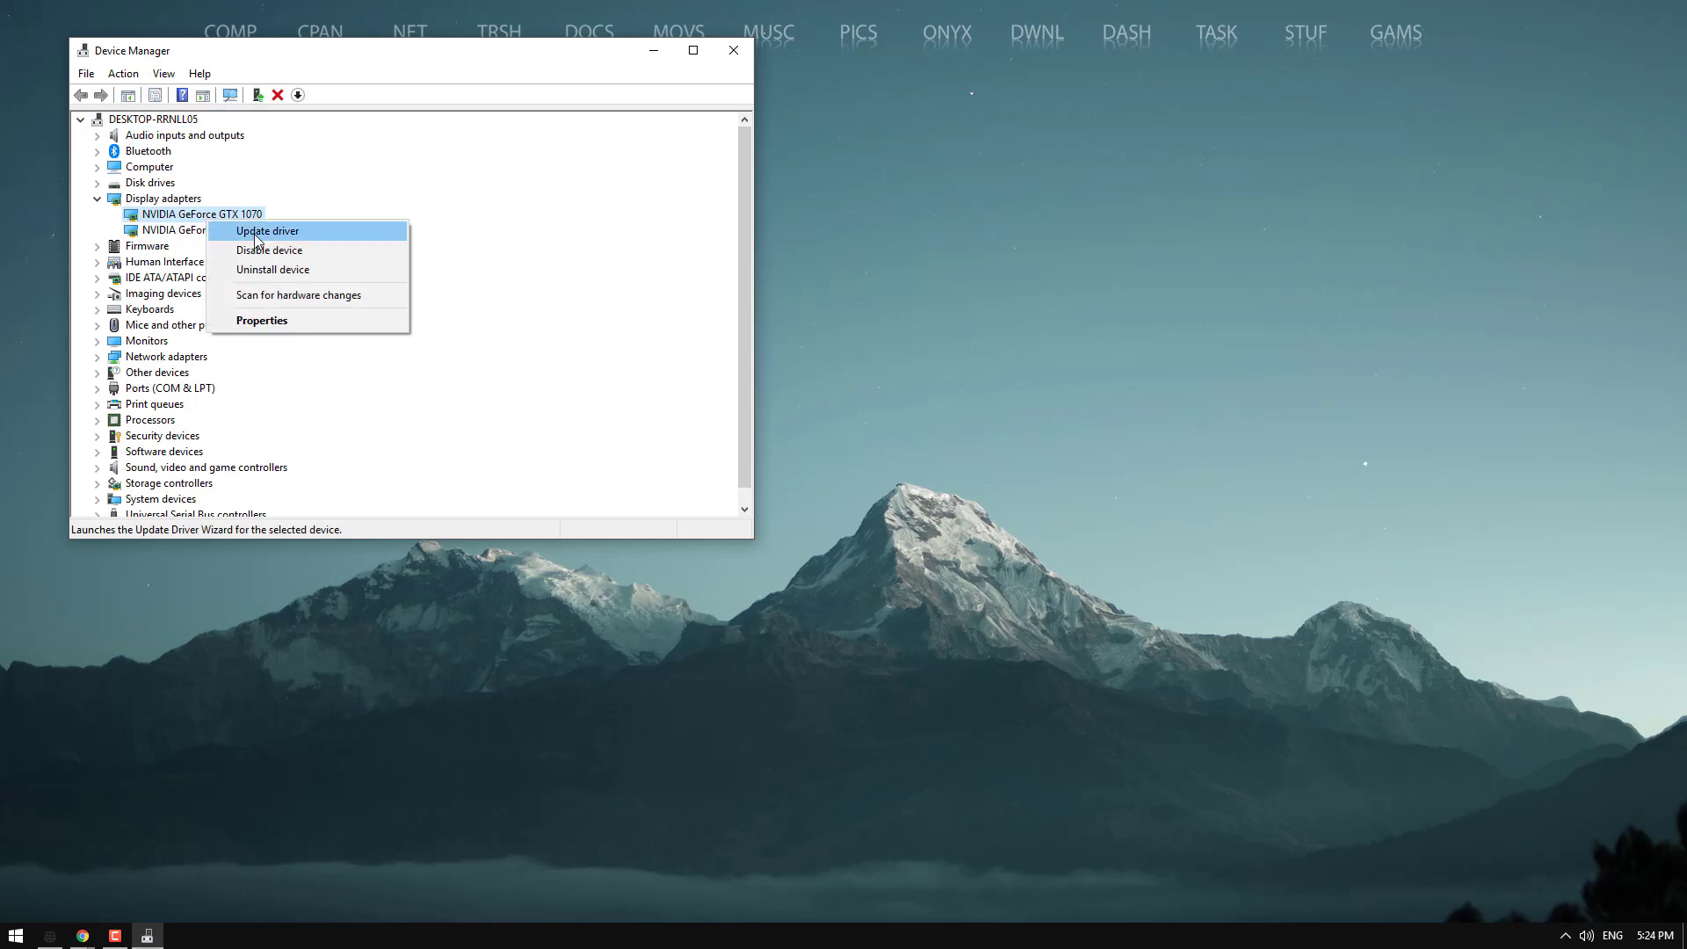
pyautogui.moveTo(329, 206)
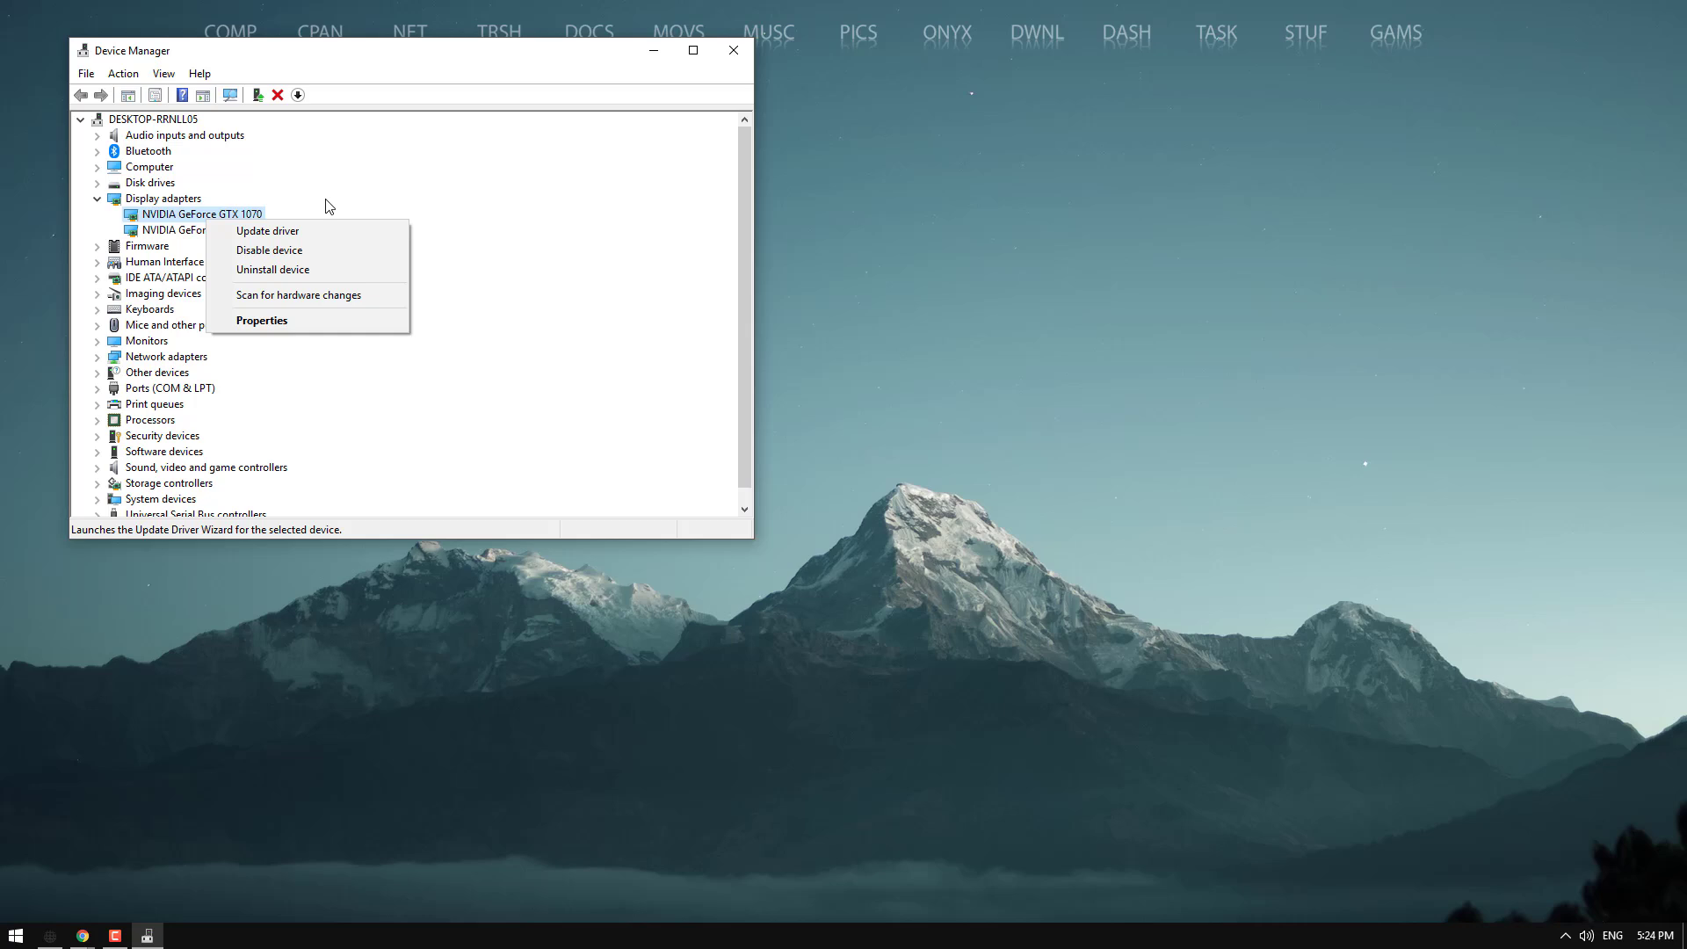
pyautogui.moveTo(362, 195)
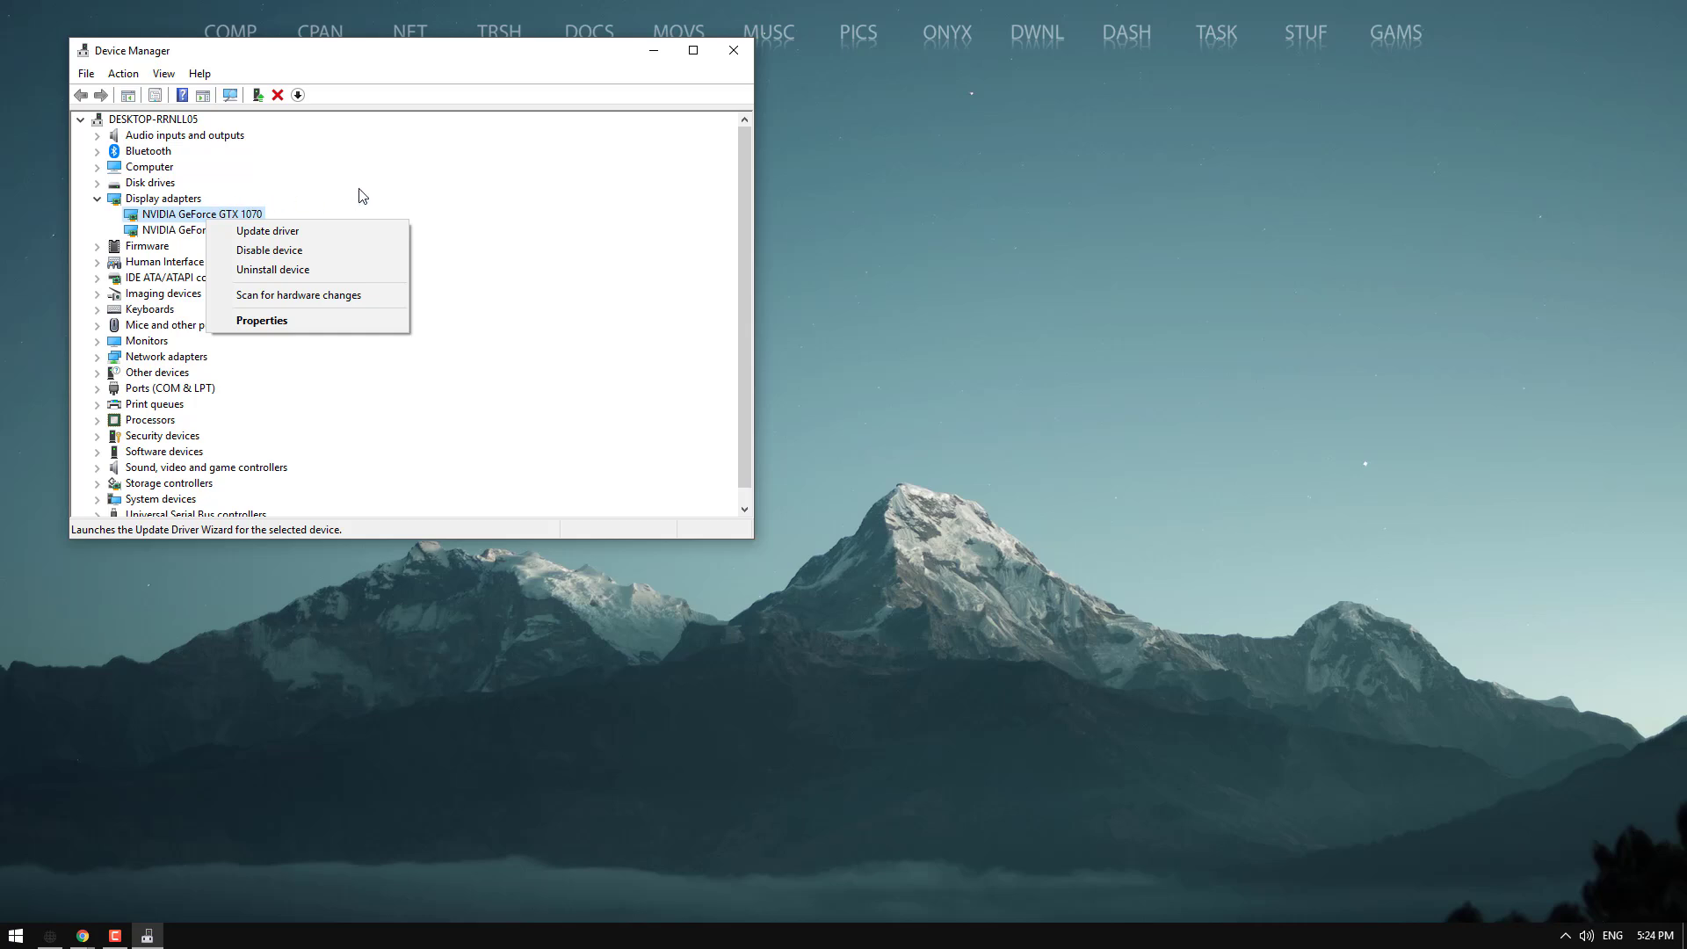